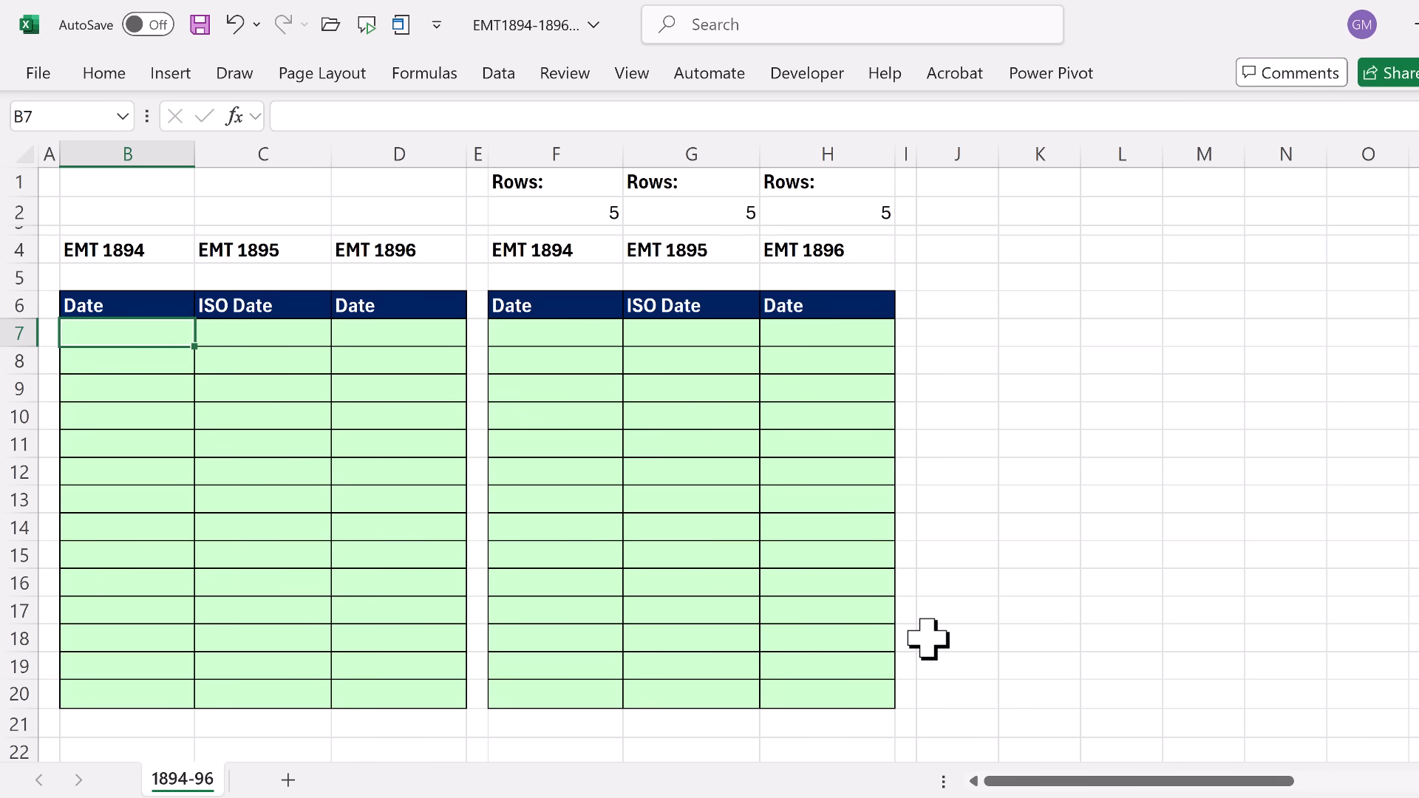
- Enter =RANDBETWEEN("1/1/2025","12/31/2026") in B7, returning serial 45785
{"action": "type", "text": "=rand"}
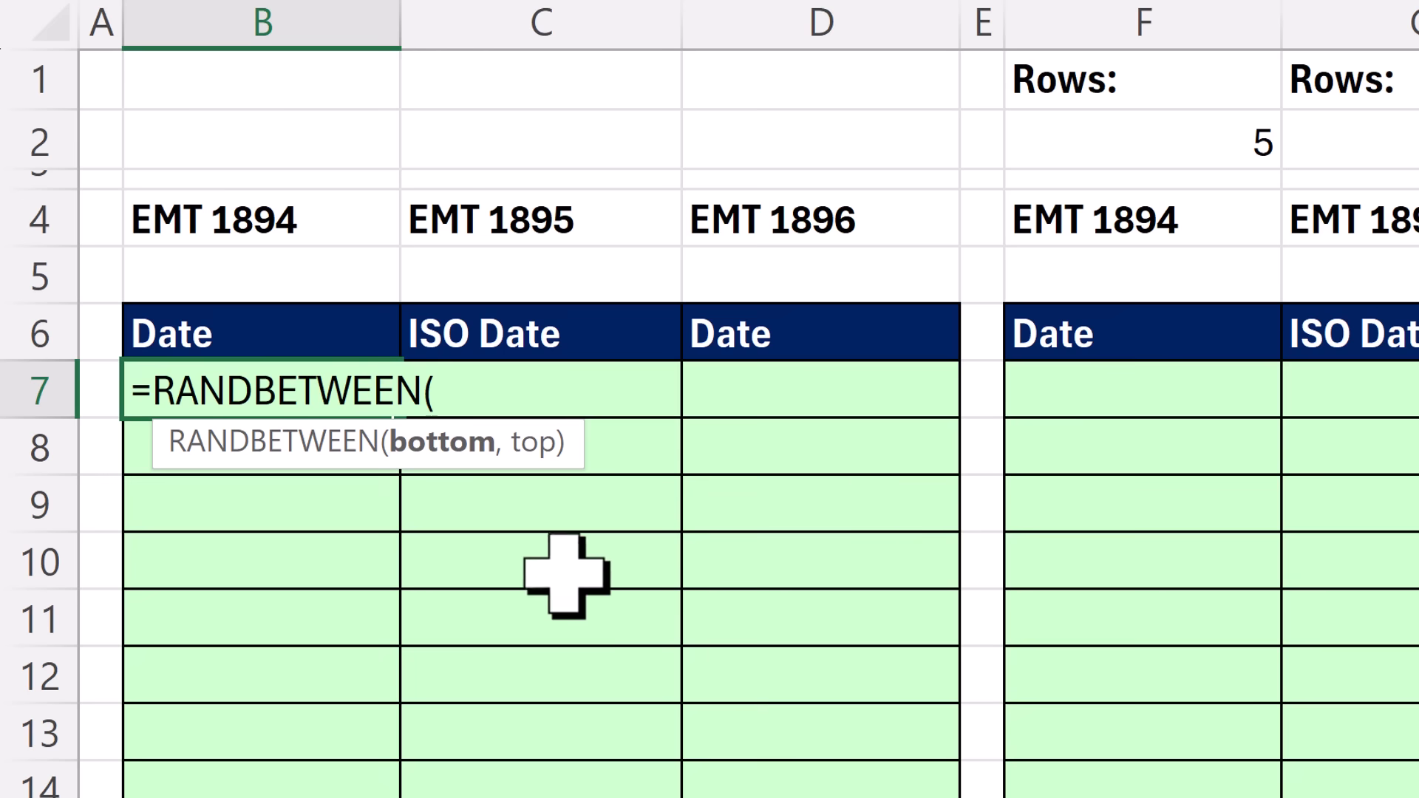
{"action": "mouse_move", "coordinate": [503, 499]}
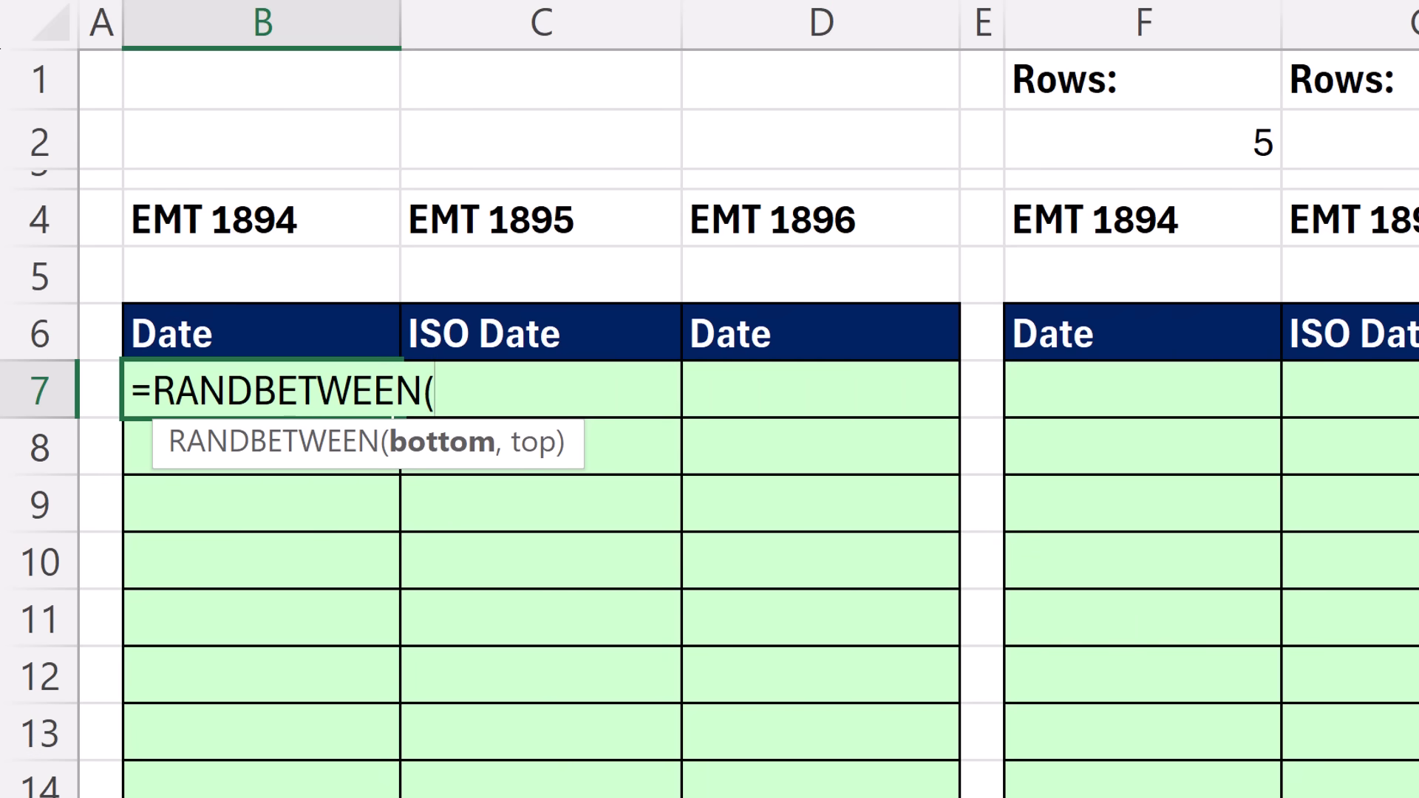
{"action": "type", "text": "\""}
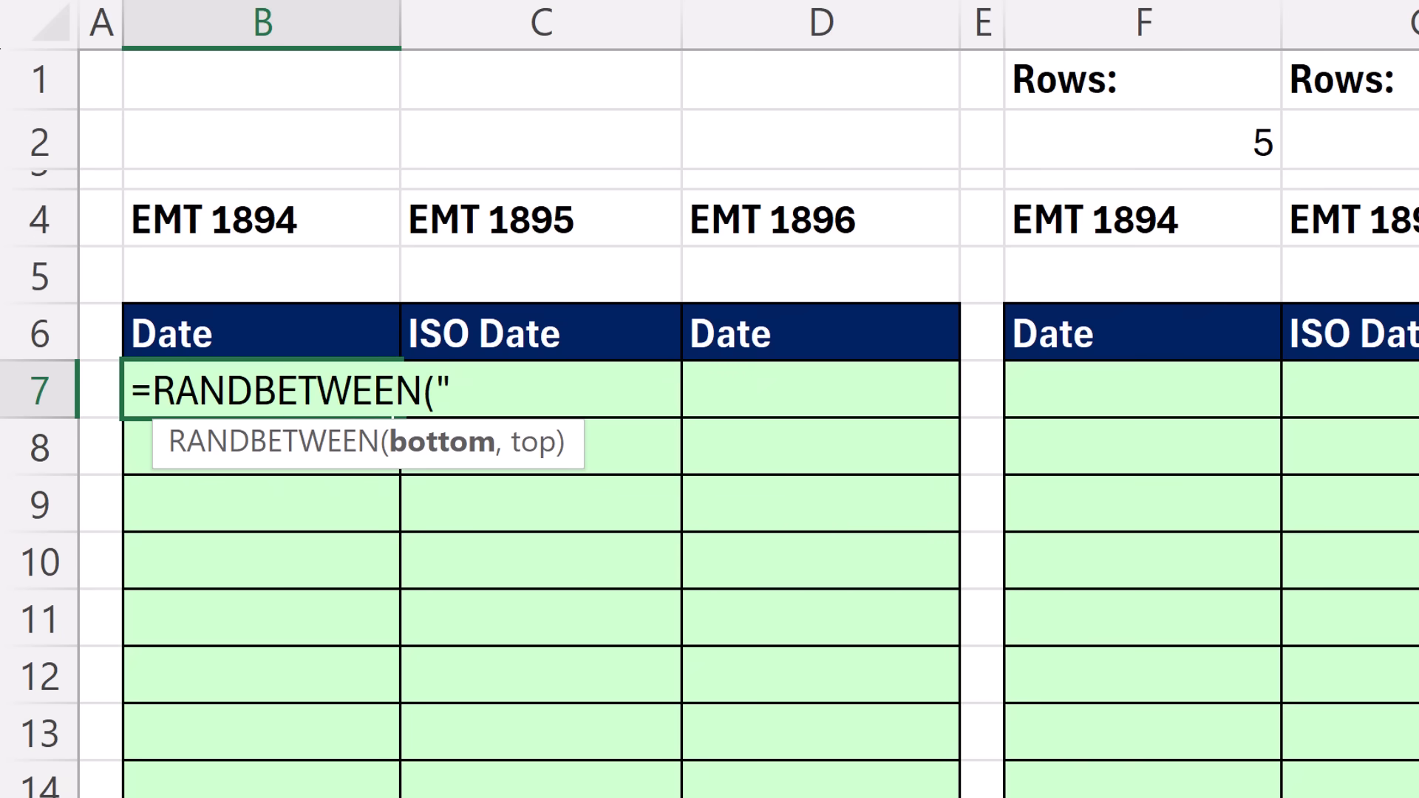
{"action": "type", "text": "1"}
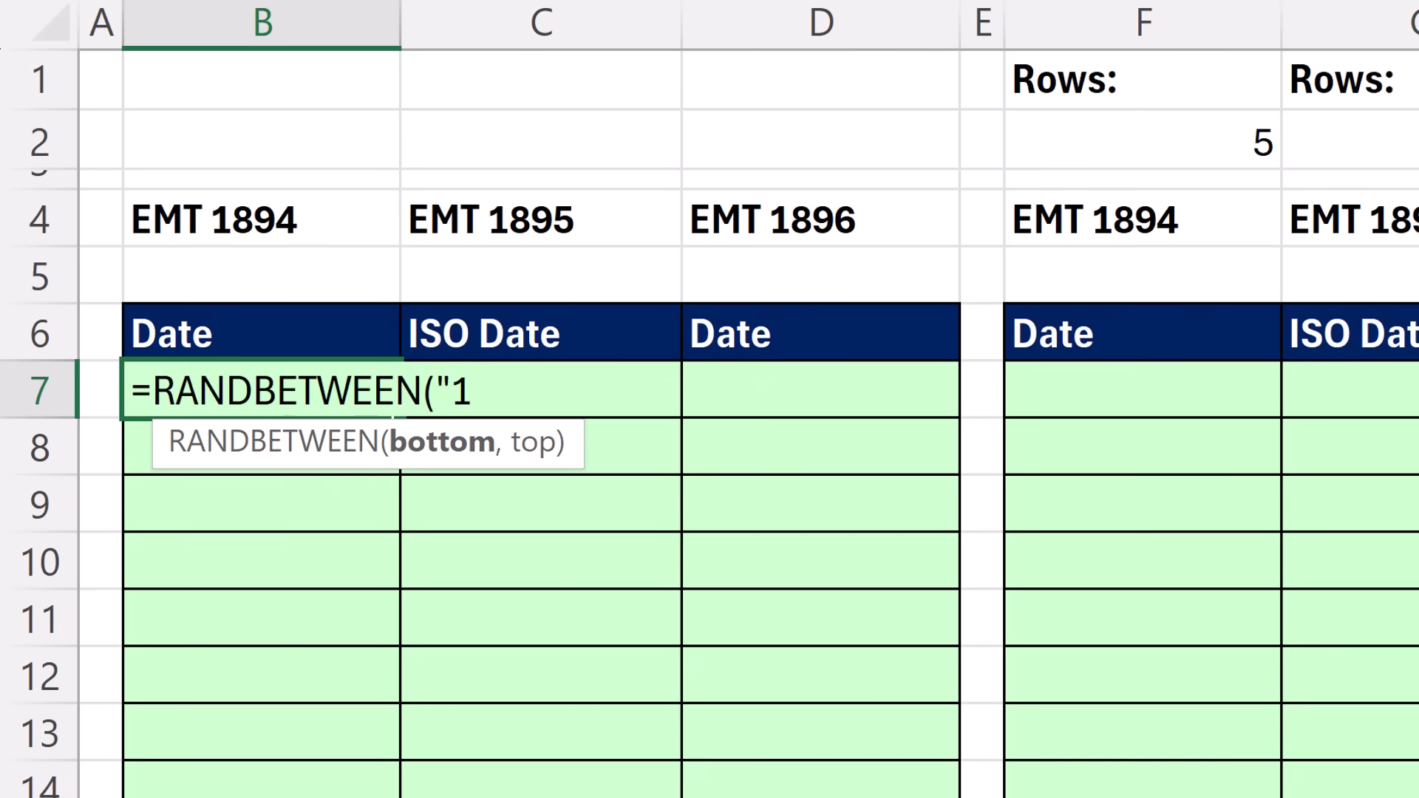
{"action": "type", "text": "/1/2025"}
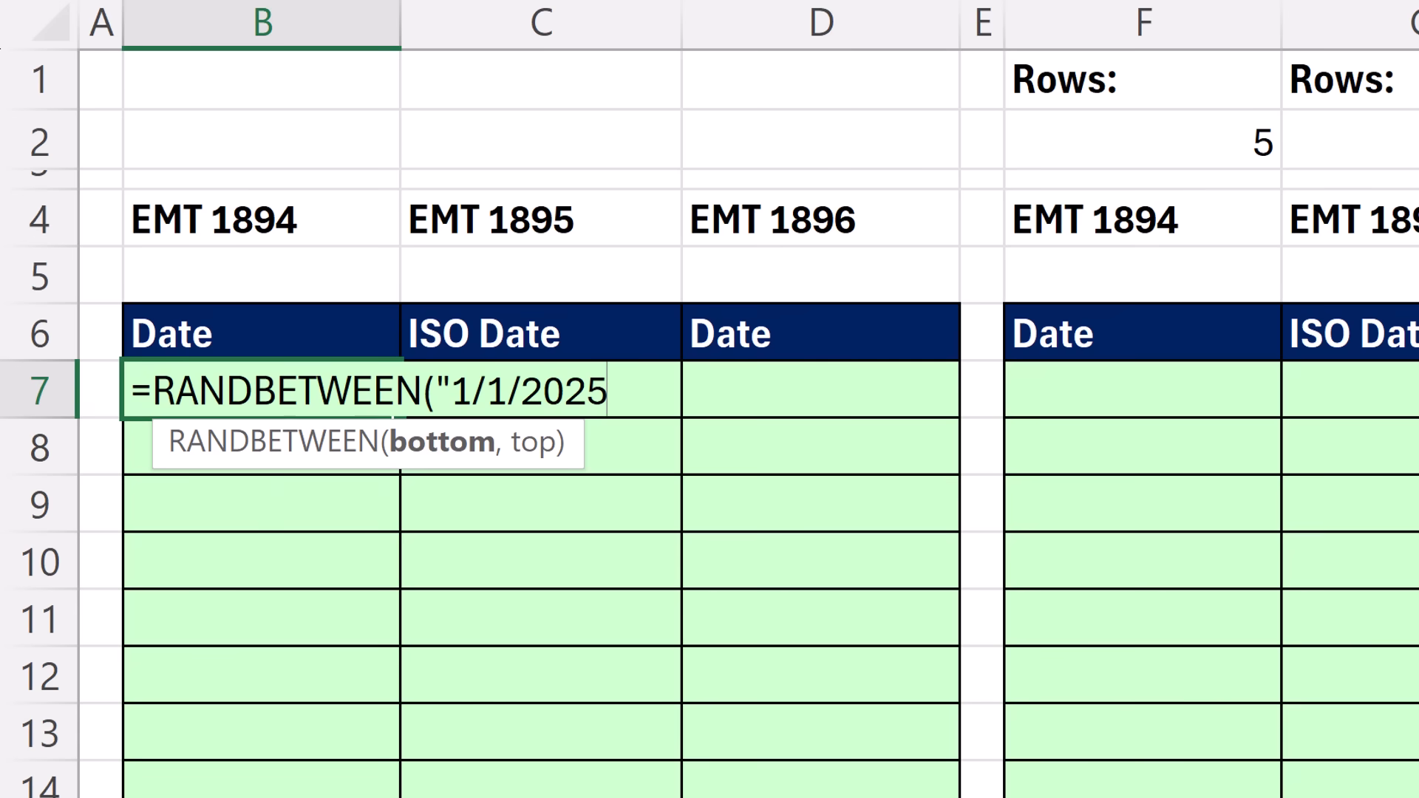
{"action": "type", "text": "\""}
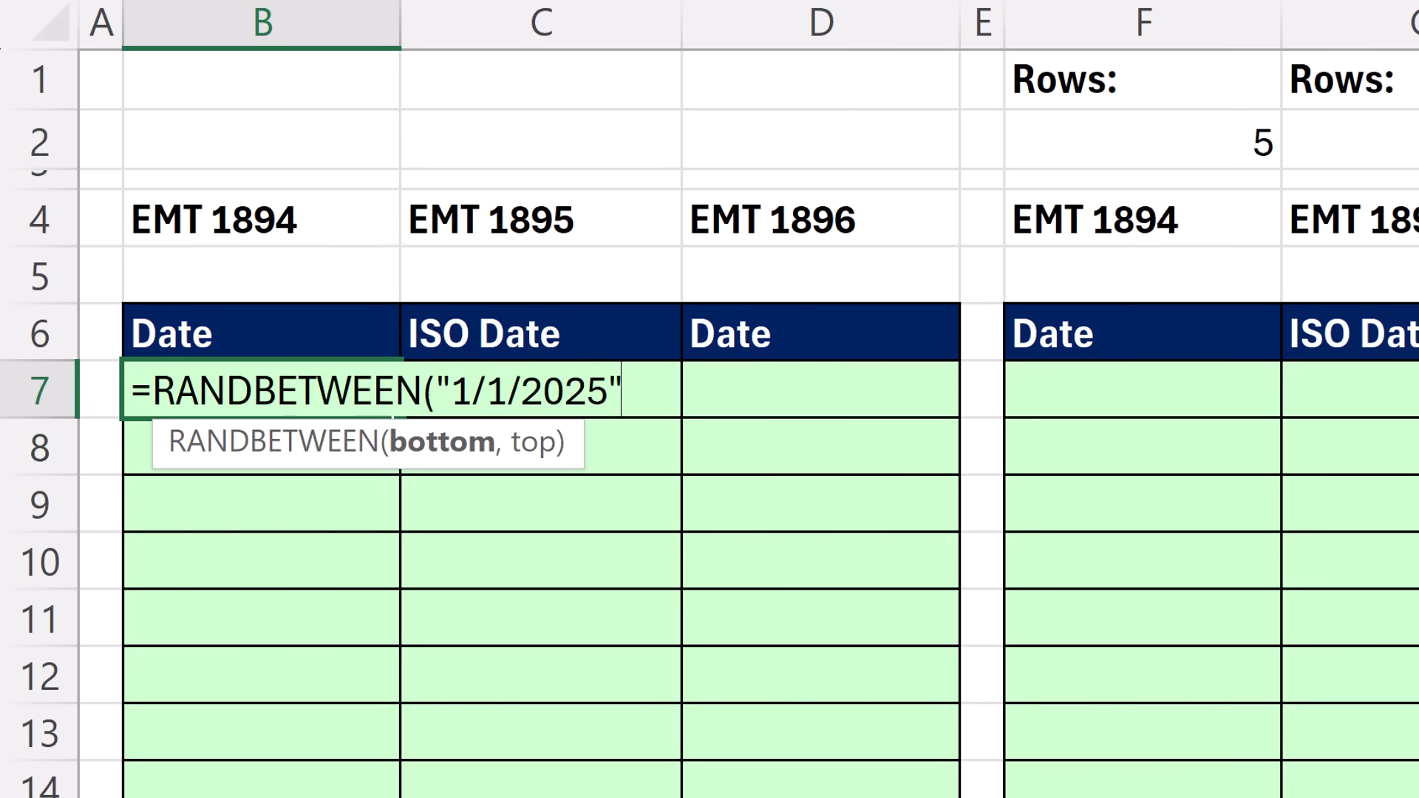
{"action": "type", "text": ","}
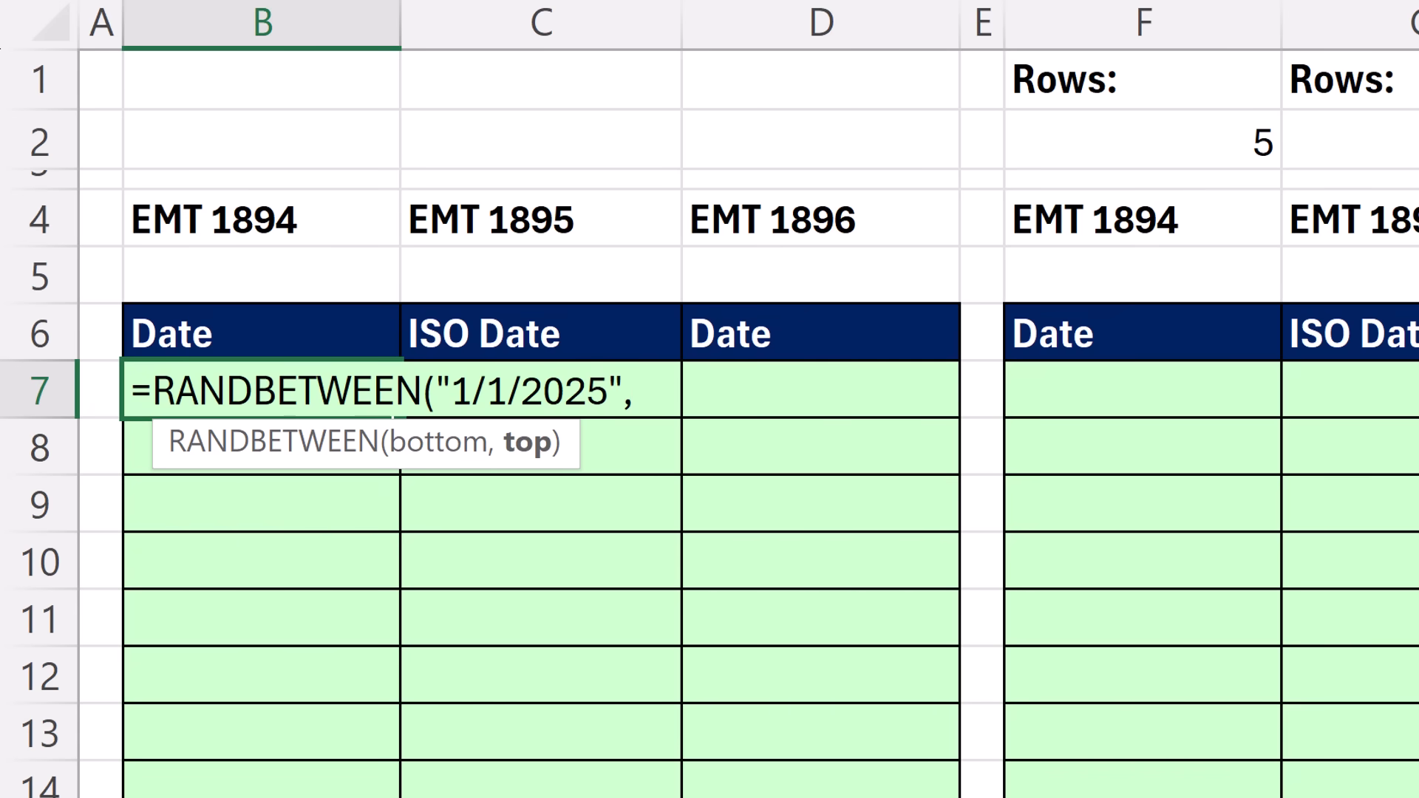
{"action": "type", "text": "\"12/"}
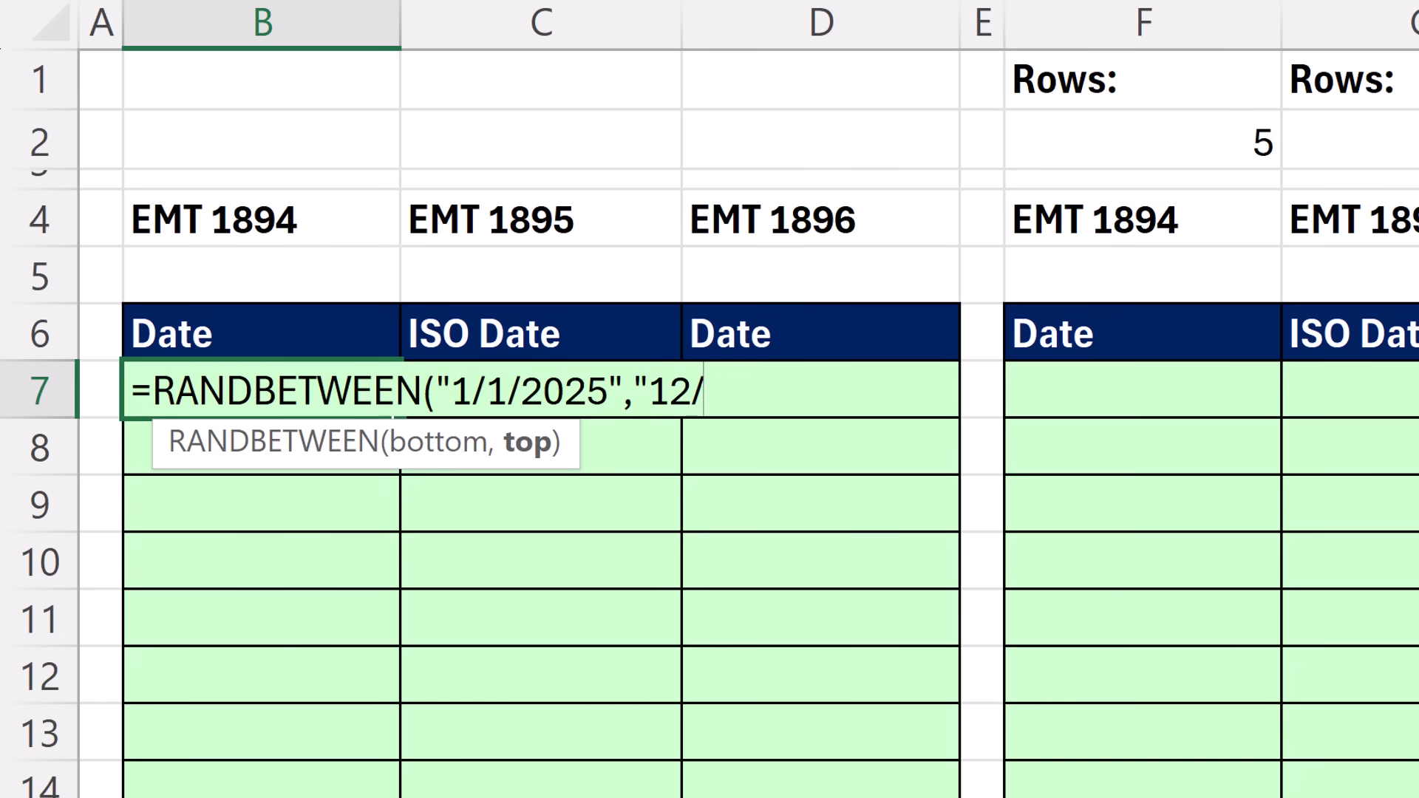
{"action": "type", "text": "31/2026"}
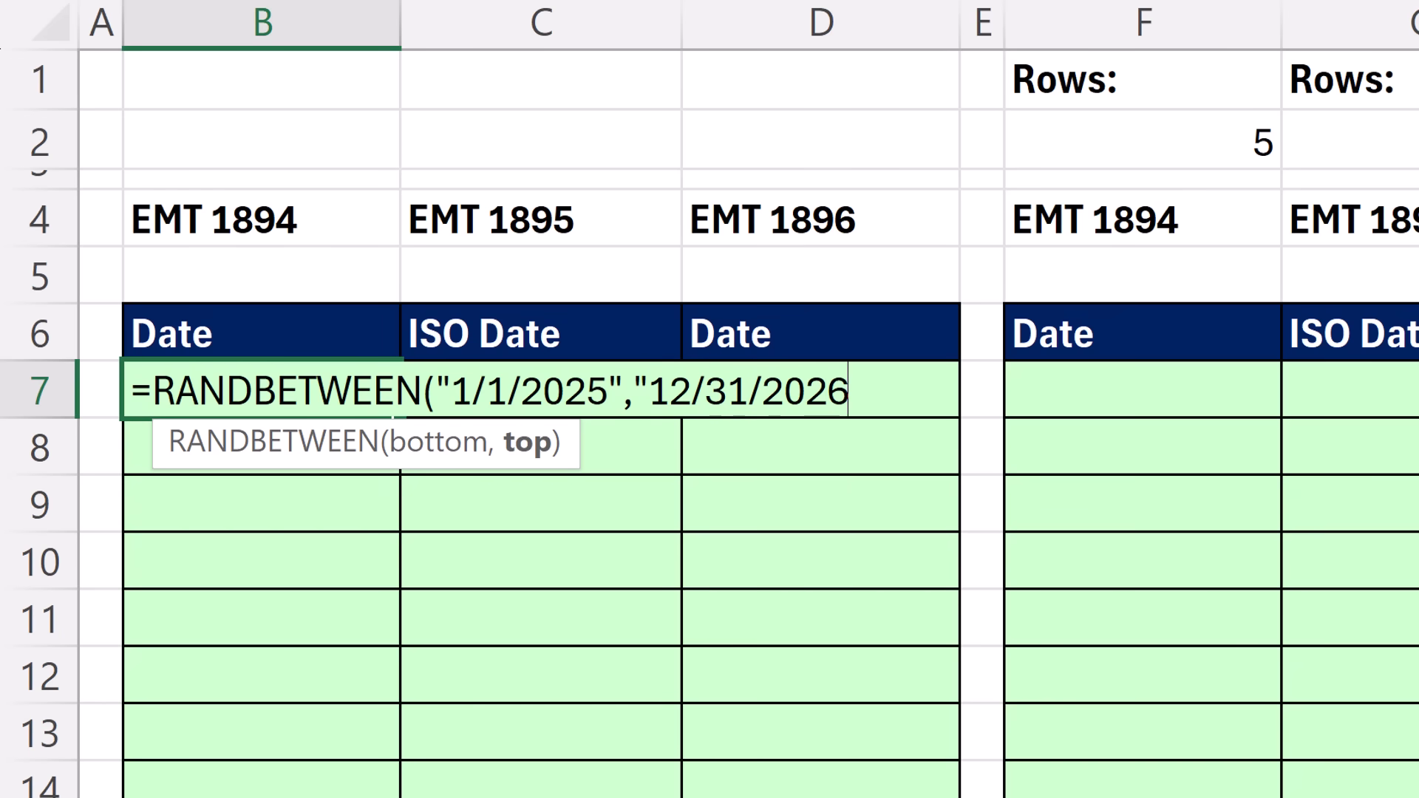
{"action": "type", "text": "\""}
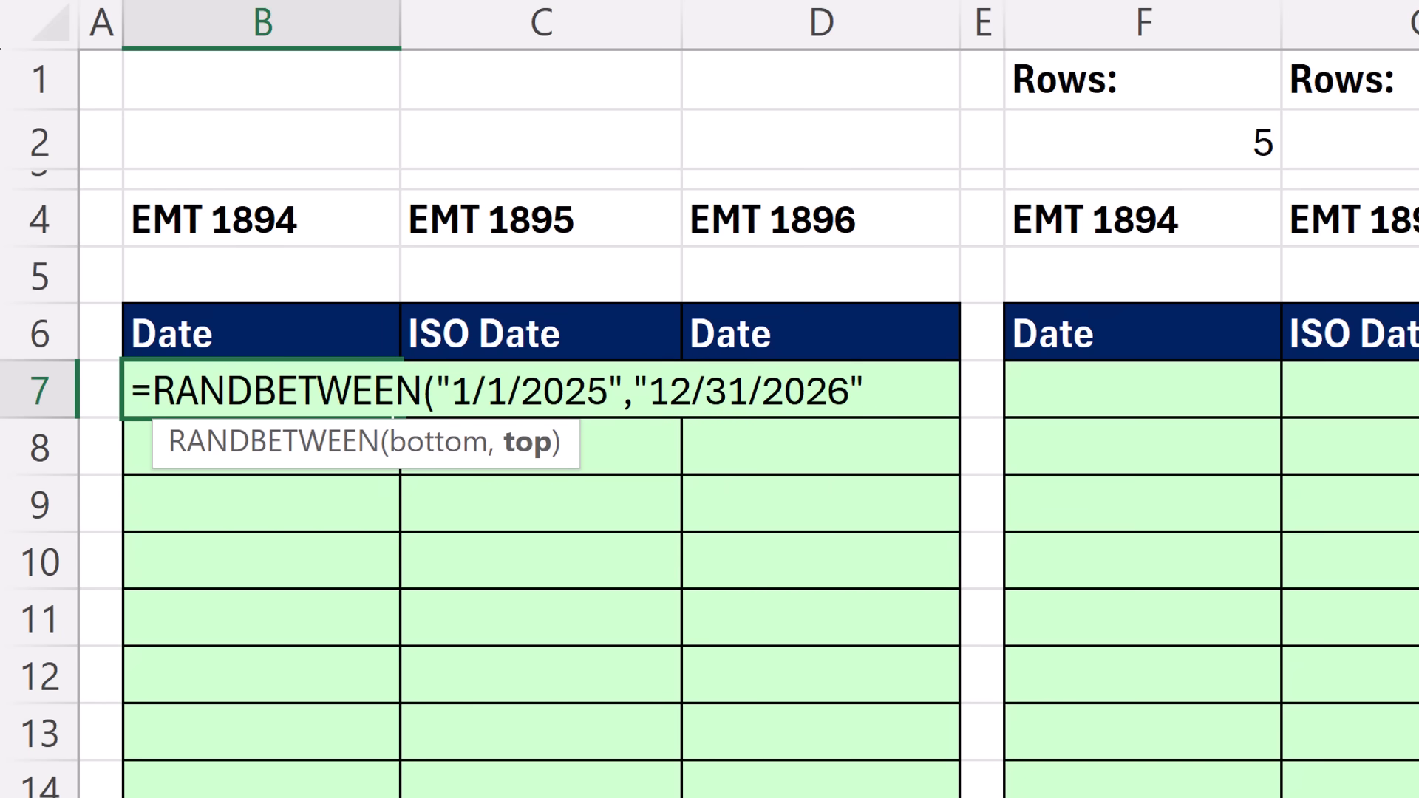
{"action": "type", "text": ")"}
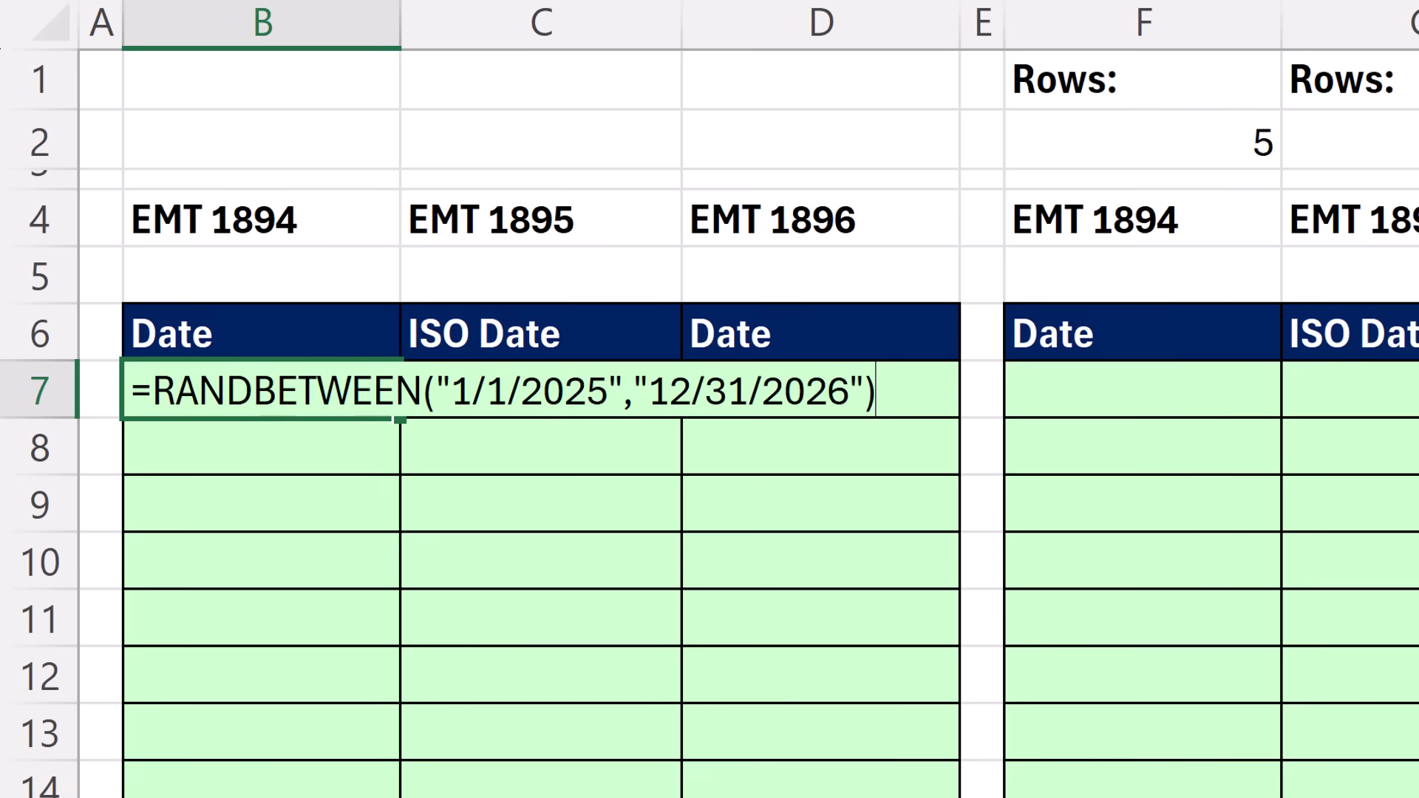
{"action": "key", "text": "Enter"}
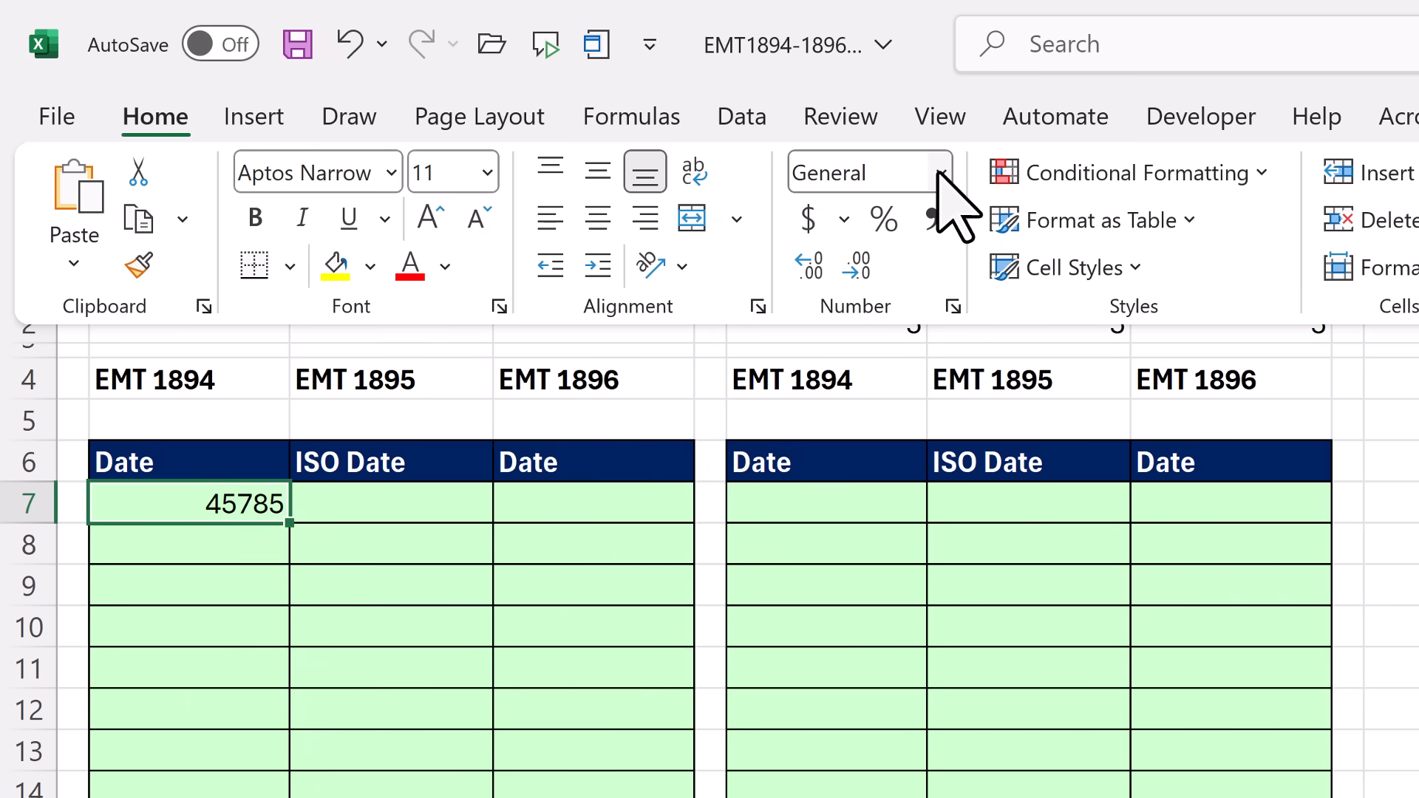
- Apply the Short Date number format to B7 so it shows 5/8/2025
{"action": "left_click", "coordinate": [943, 172]}
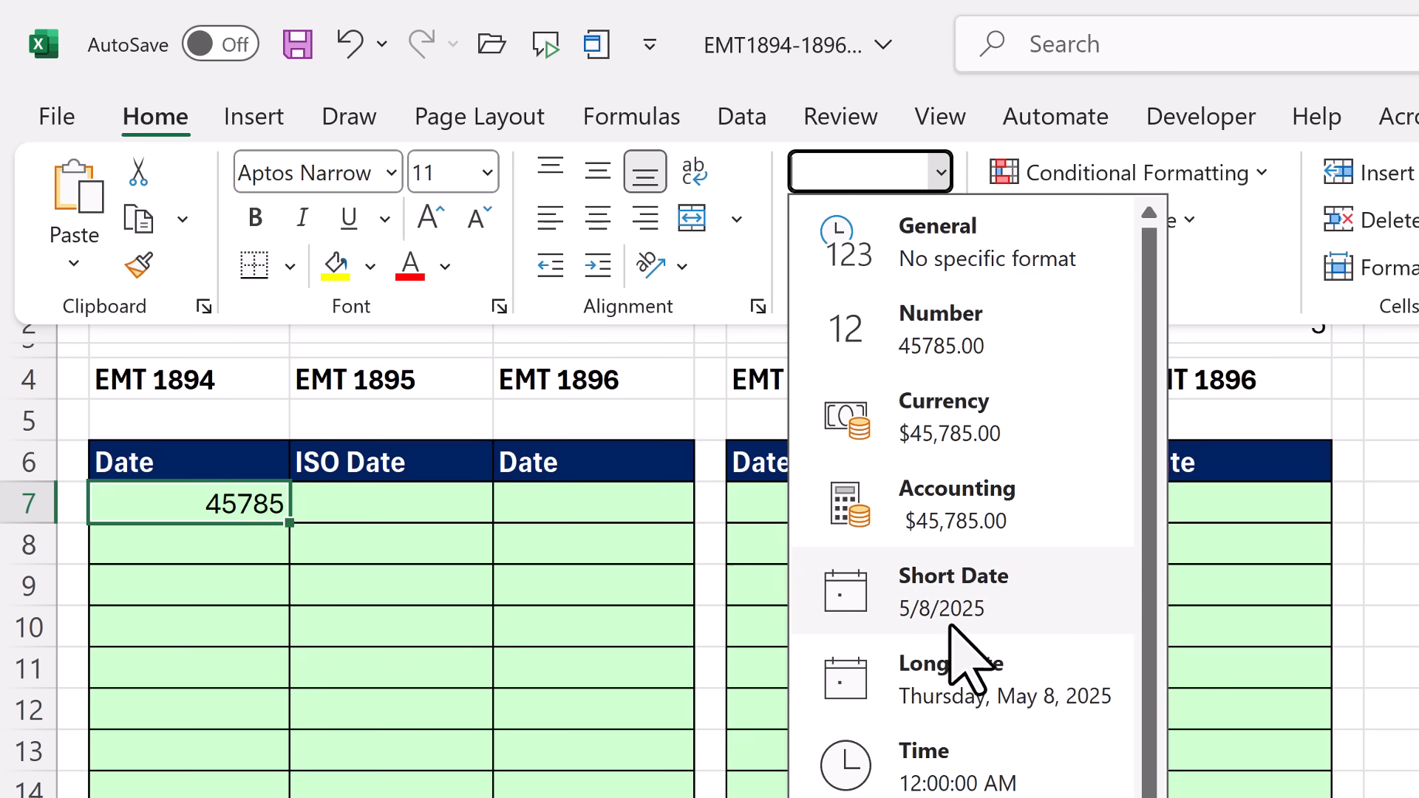
{"action": "left_click", "coordinate": [953, 576]}
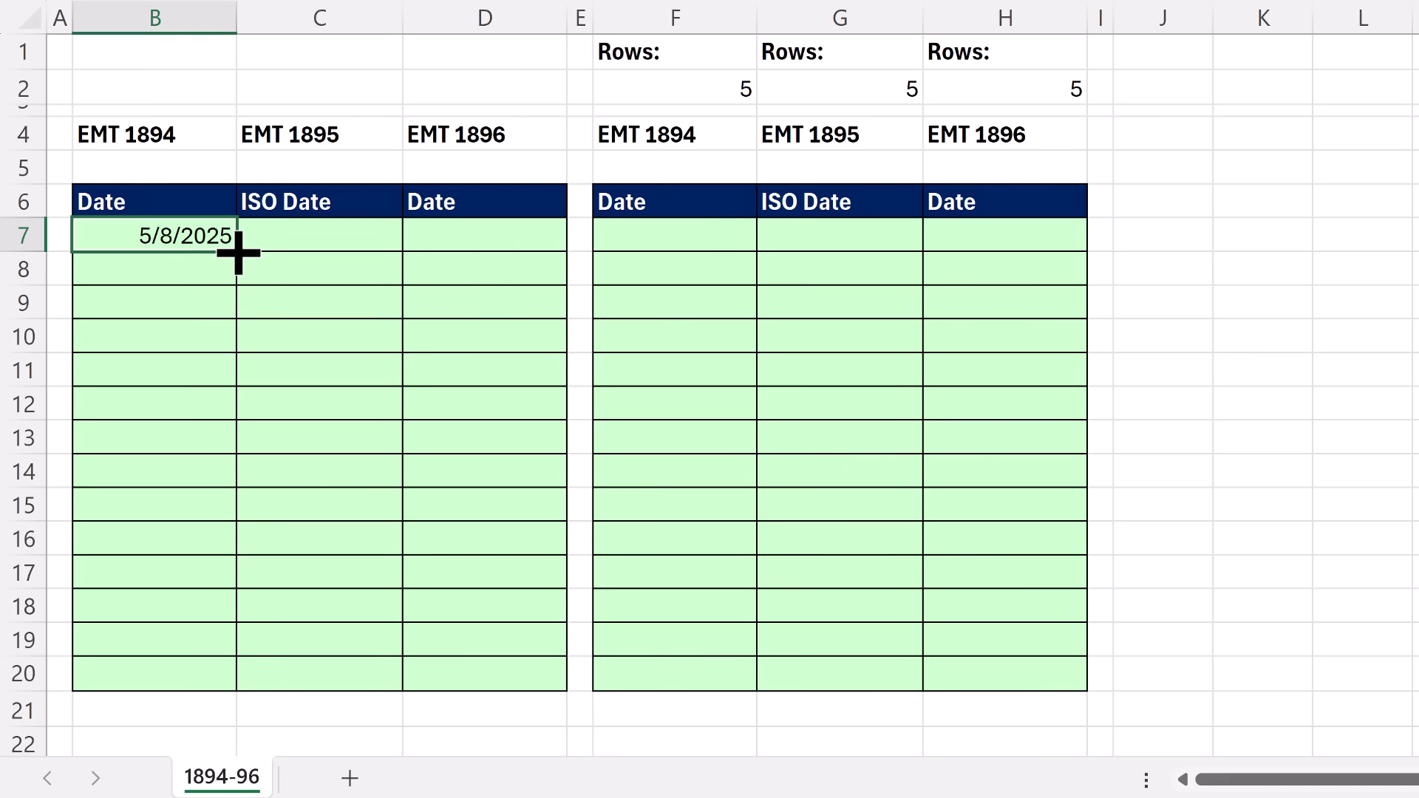
- Fill the B7 random-date formula down through B20
{"action": "left_click_drag", "start_coordinate": [237, 253], "coordinate": [222, 677]}
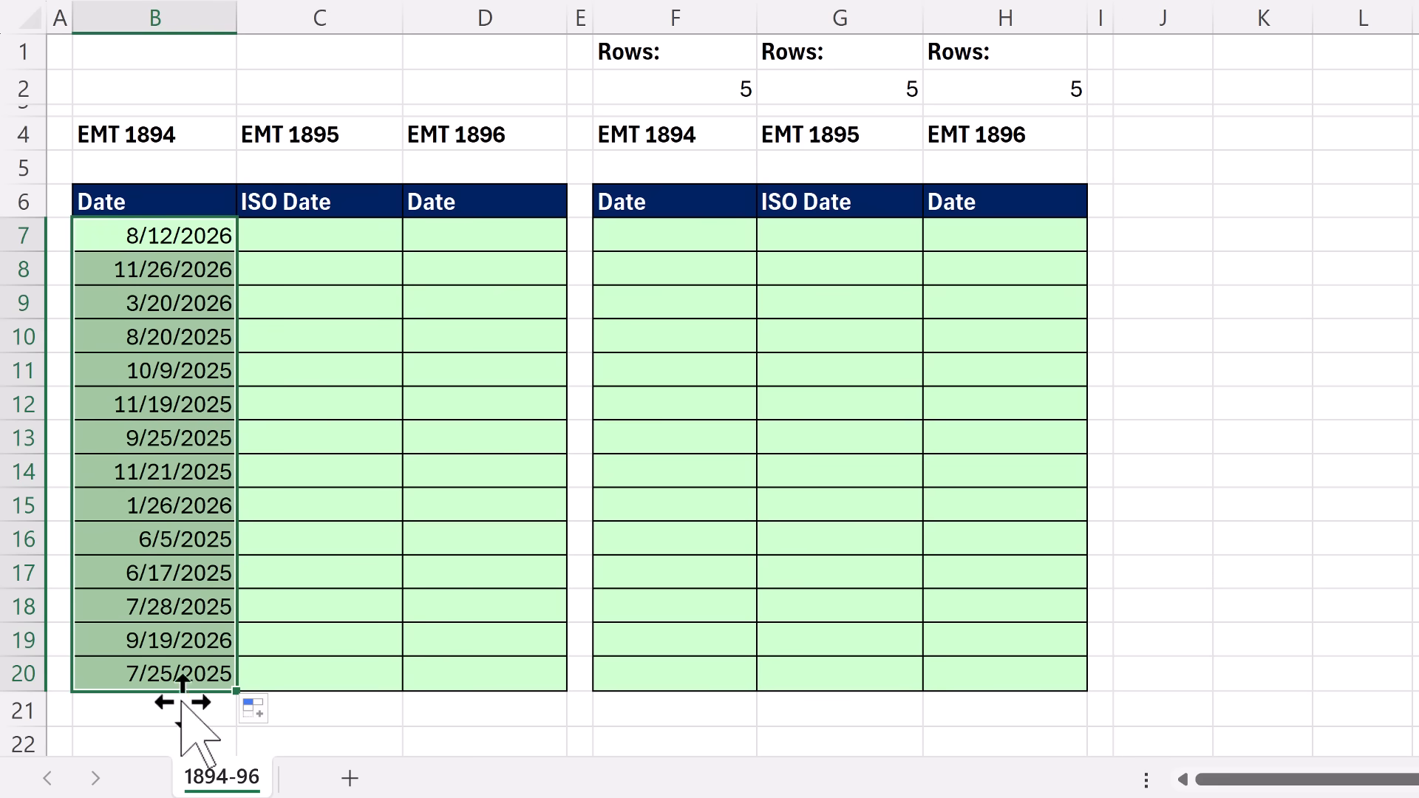
{"action": "mouse_move", "coordinate": [1030, 608]}
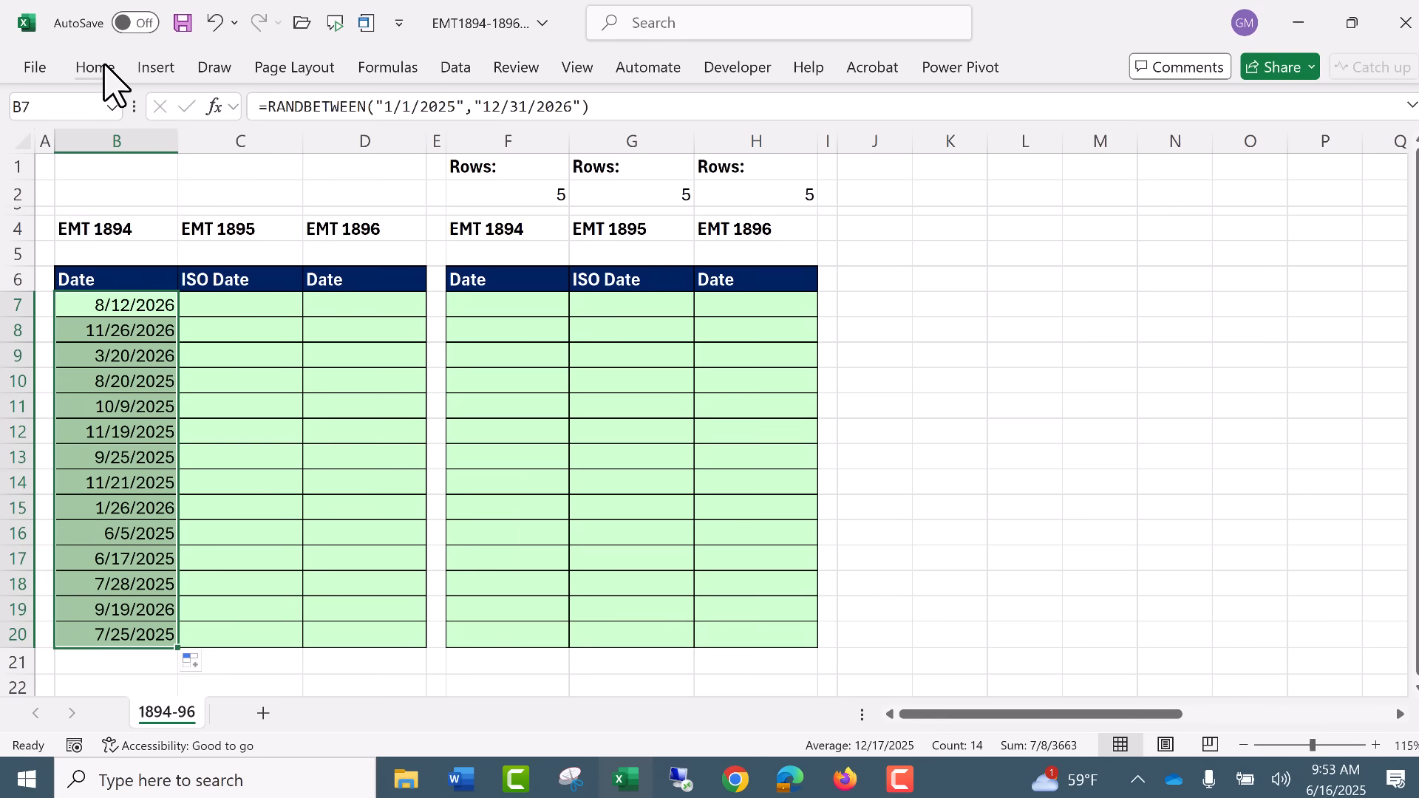
- Switch to the Home tab of the ribbon
{"action": "left_click", "coordinate": [94, 67]}
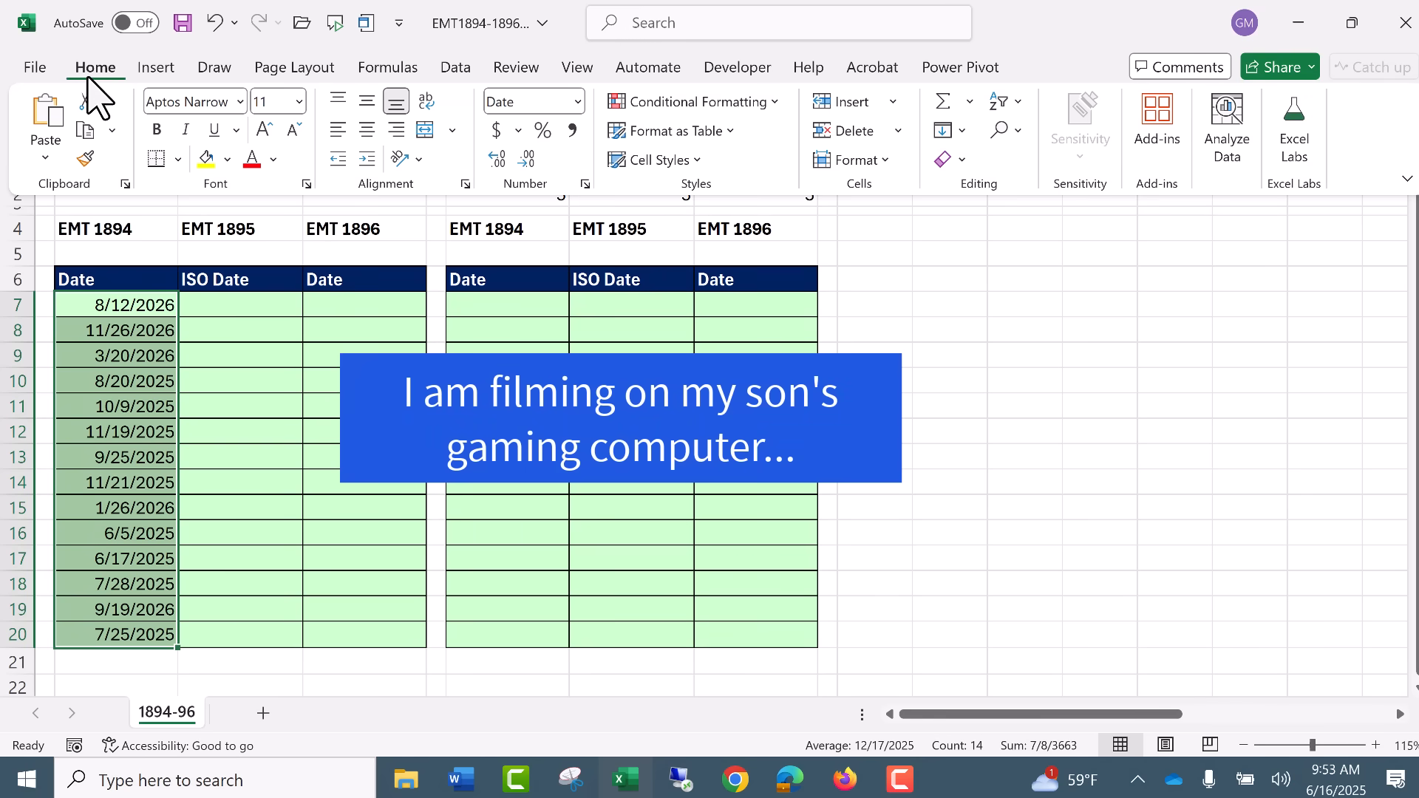
{"action": "mouse_move", "coordinate": [398, 86]}
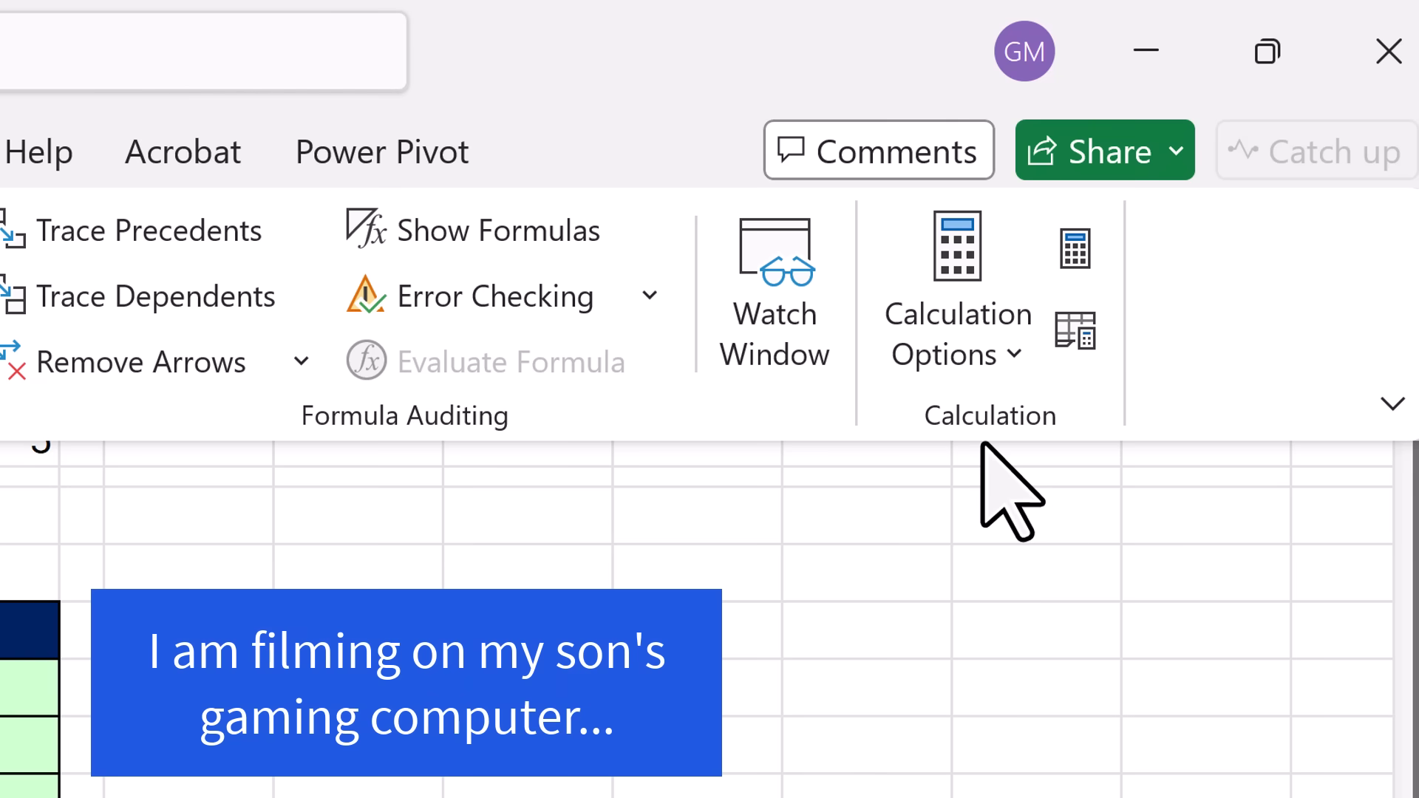
{"action": "mouse_move", "coordinate": [1074, 249]}
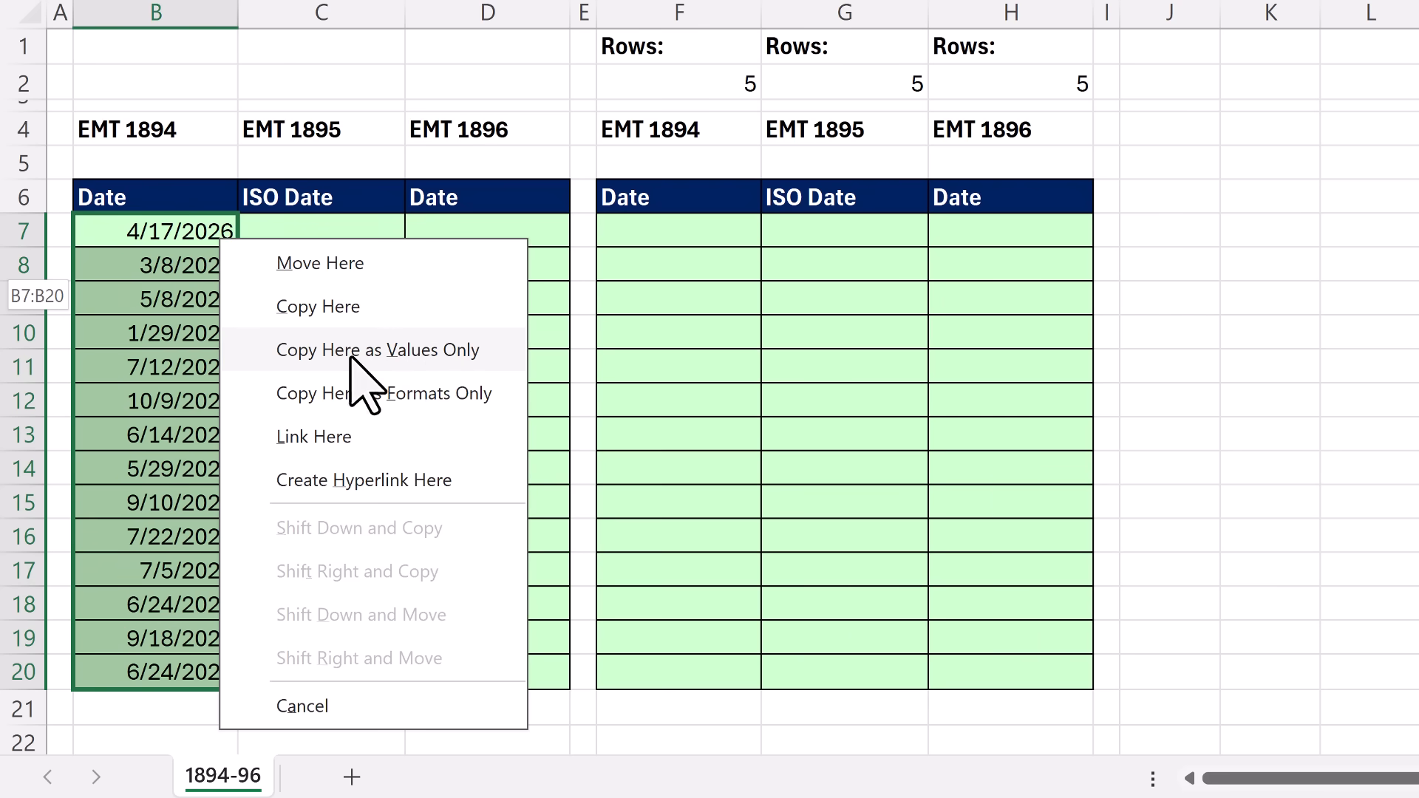
- Replace the B7:B20 date formulas with their fixed values
{"action": "left_click", "coordinate": [378, 351]}
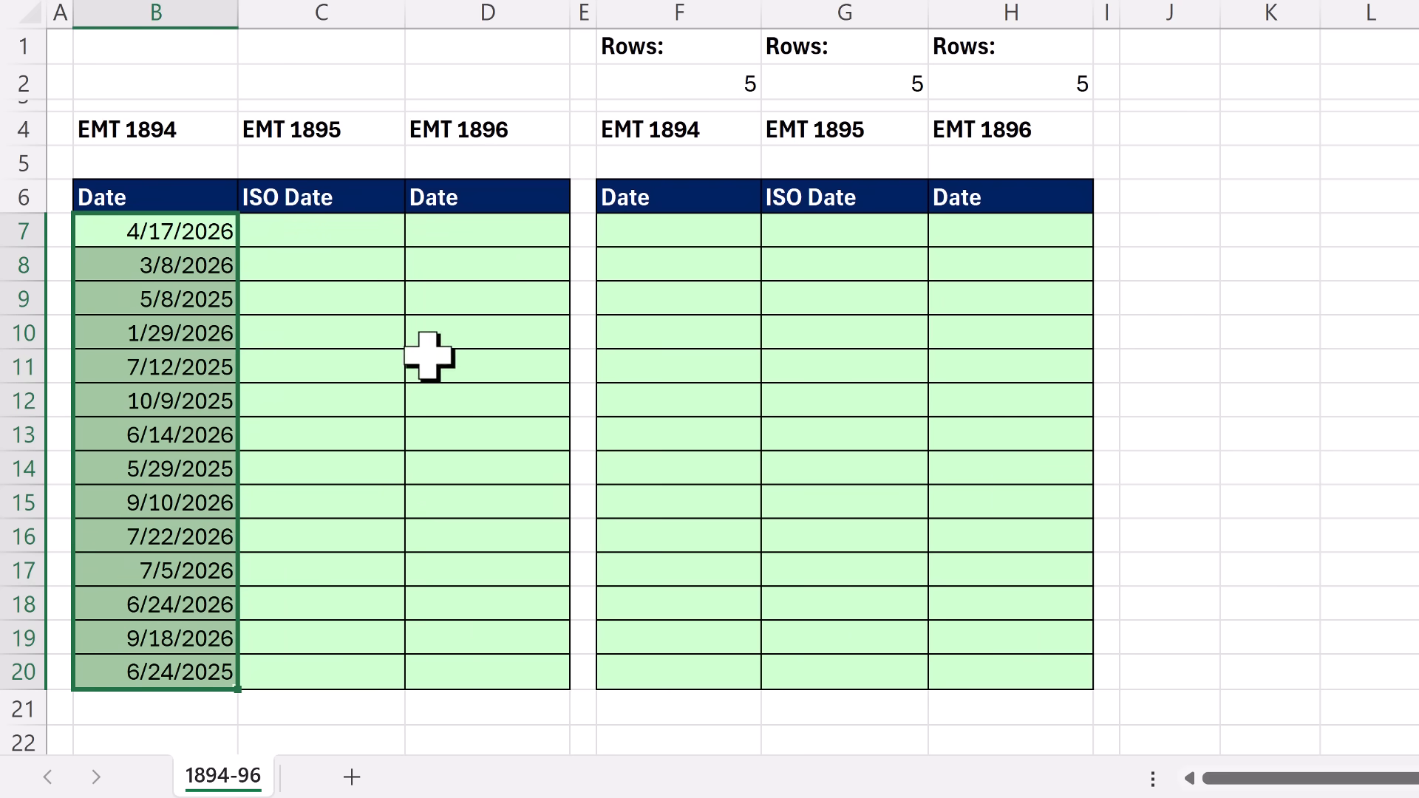
{"action": "mouse_move", "coordinate": [238, 343]}
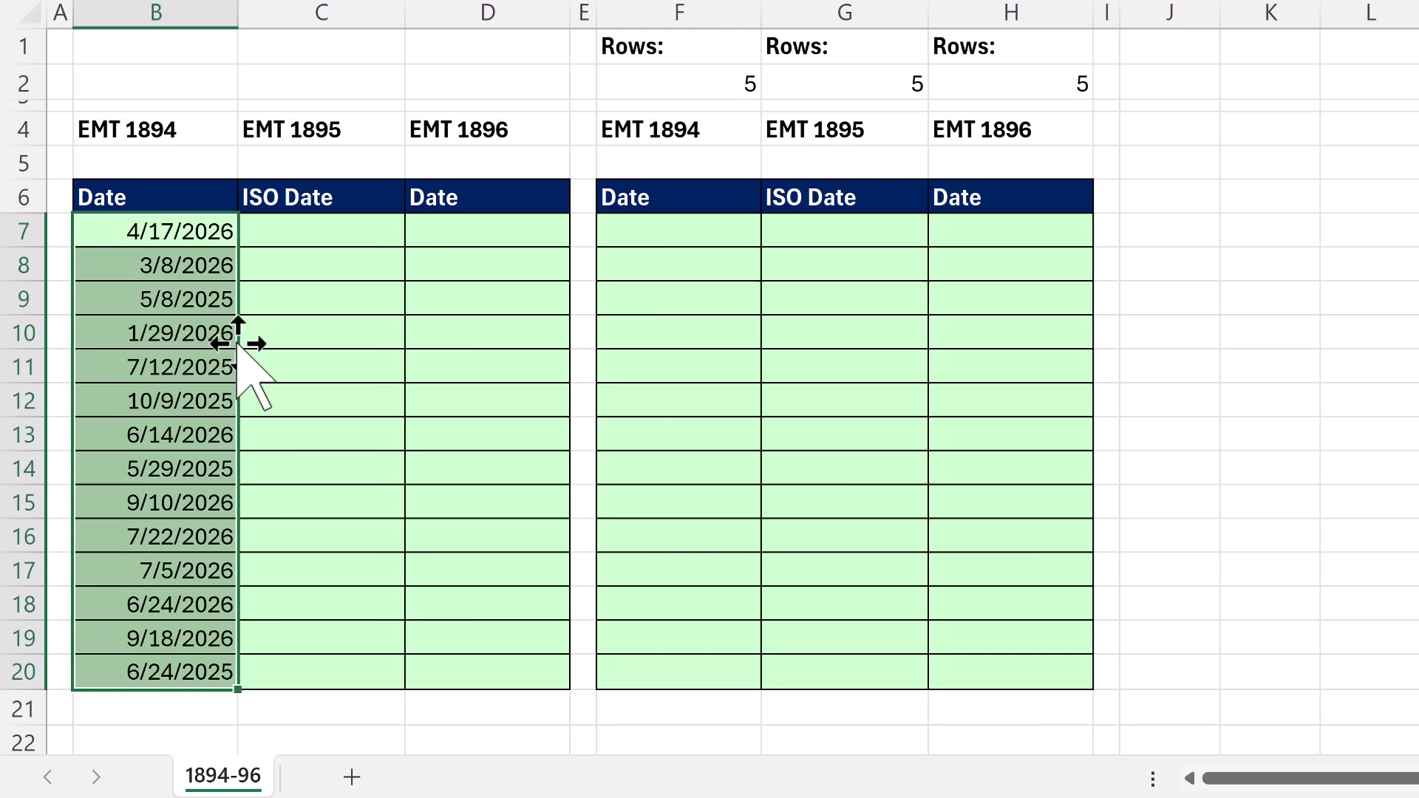
- Enter a RANDARRAY formula in F7 using F2 for rows, between "1/1/2025" and "12/31/2026"
{"action": "left_click", "coordinate": [677, 231]}
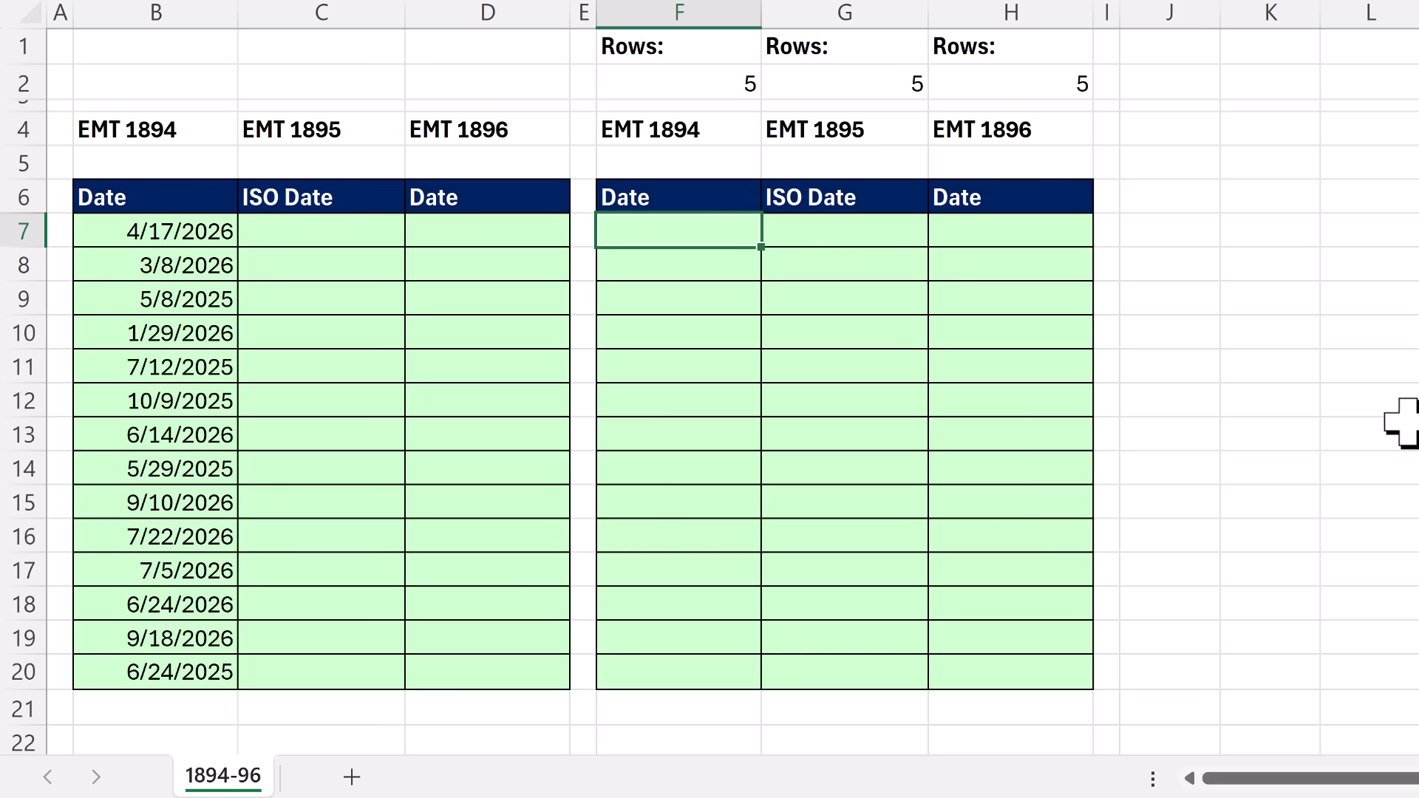
{"action": "type", "text": "=r"}
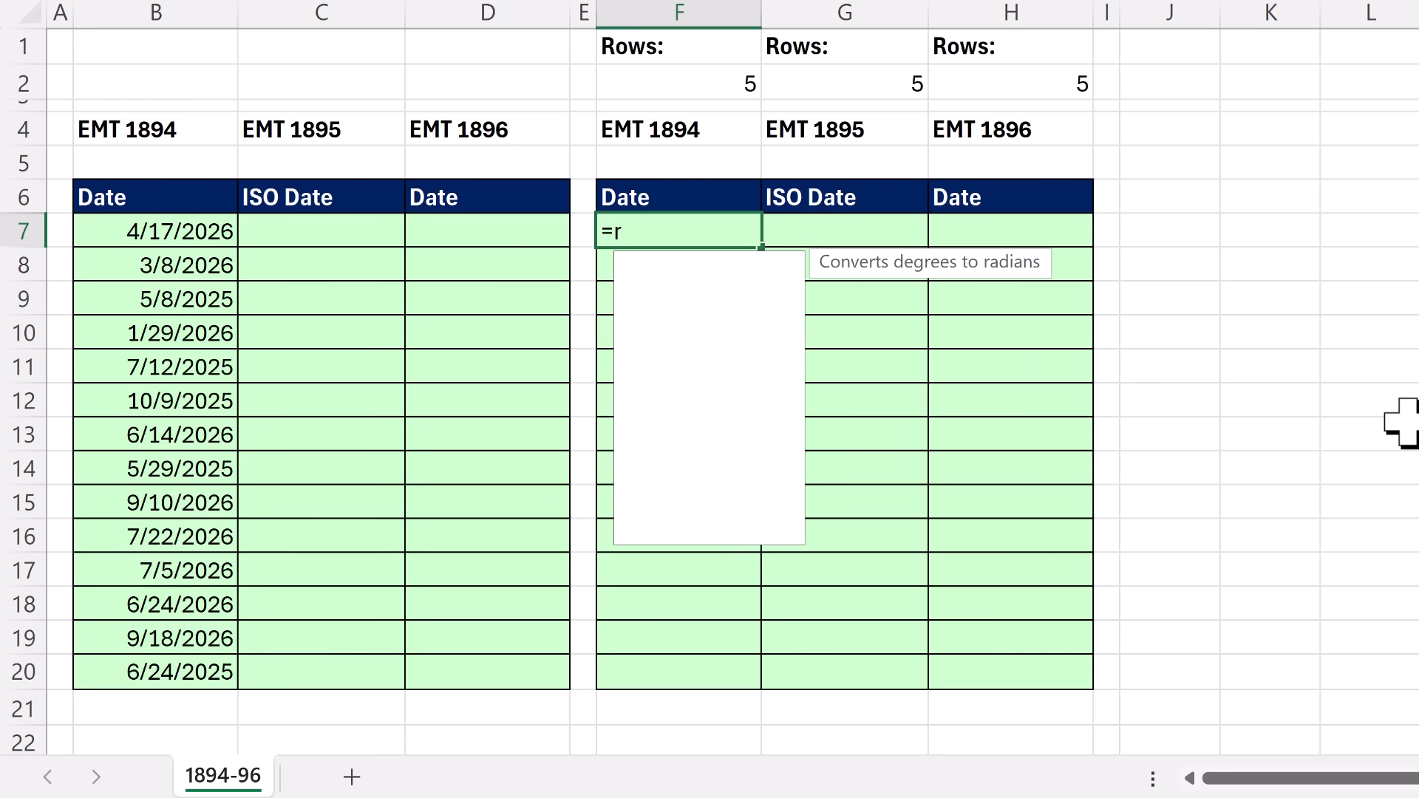
{"action": "type", "text": "ANDARRAY("}
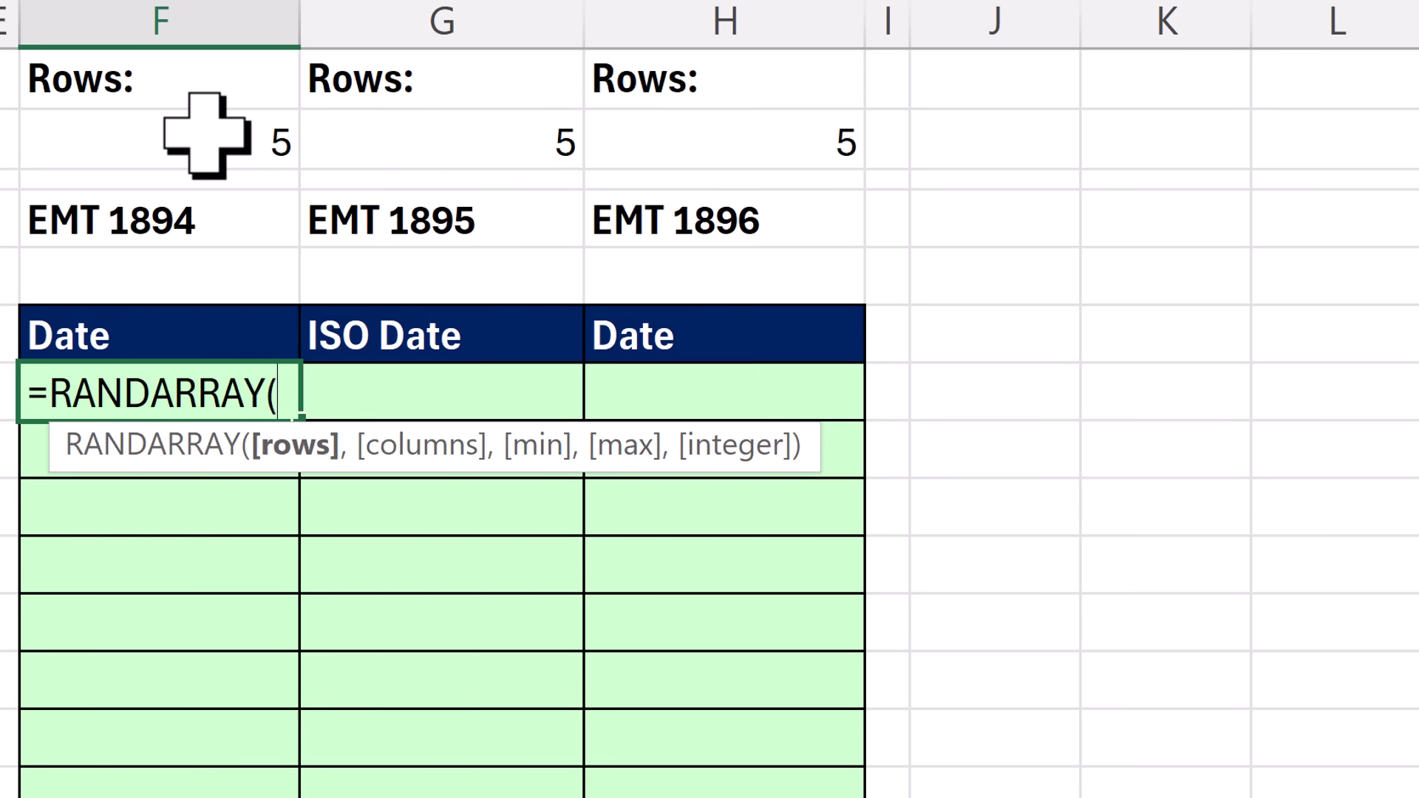
{"action": "left_click", "coordinate": [159, 141]}
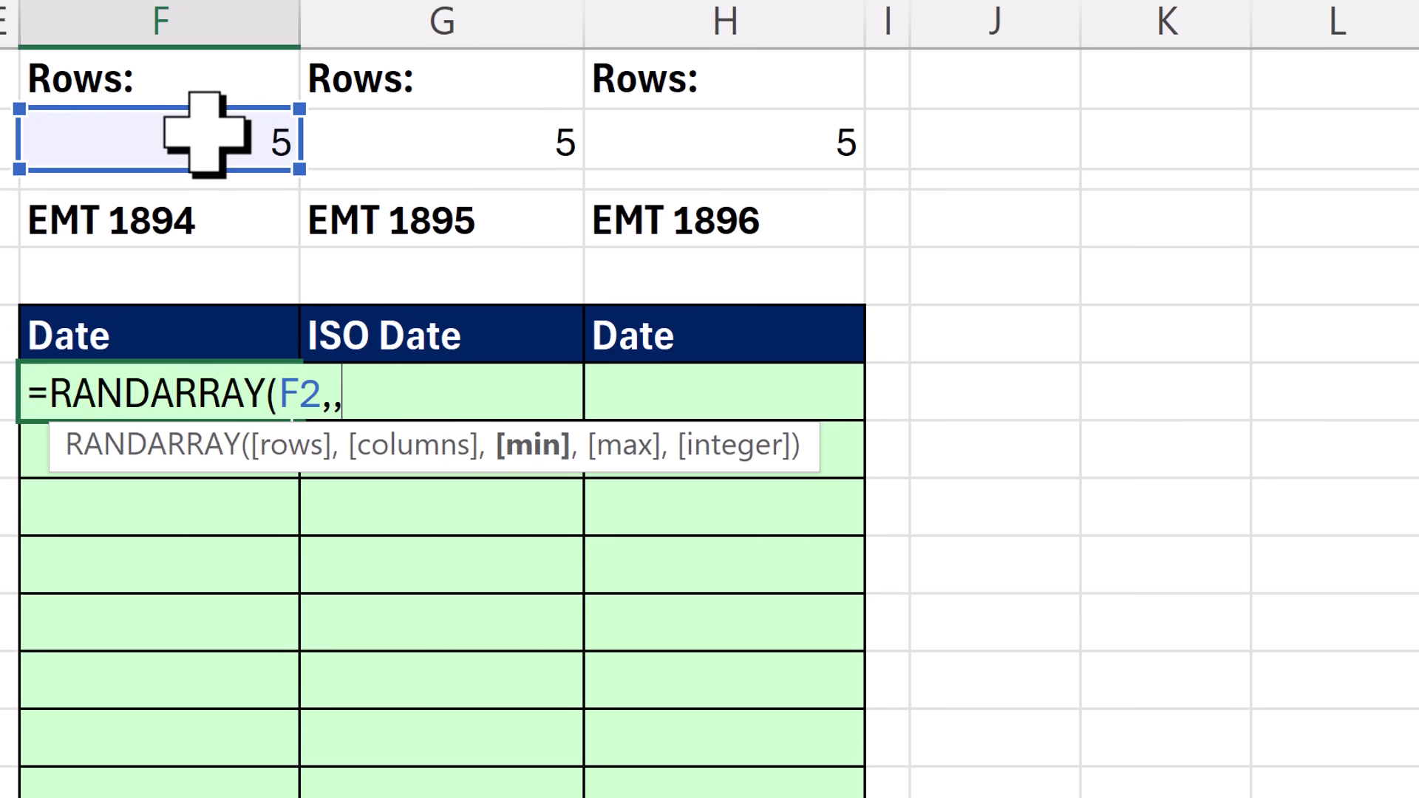
{"action": "type", "text": "\"1/1/2025"}
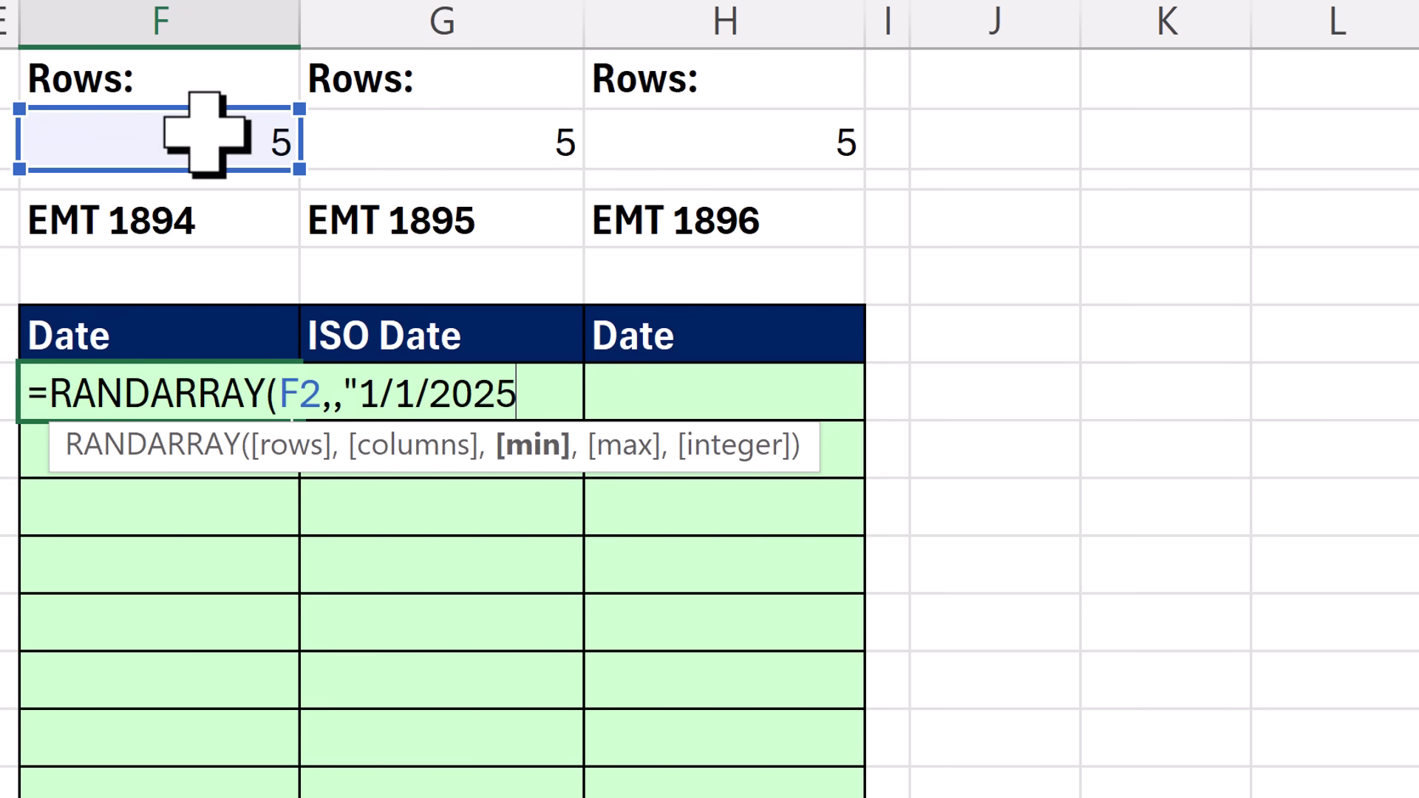
{"action": "type", "text": "\",\"12/31/2026"}
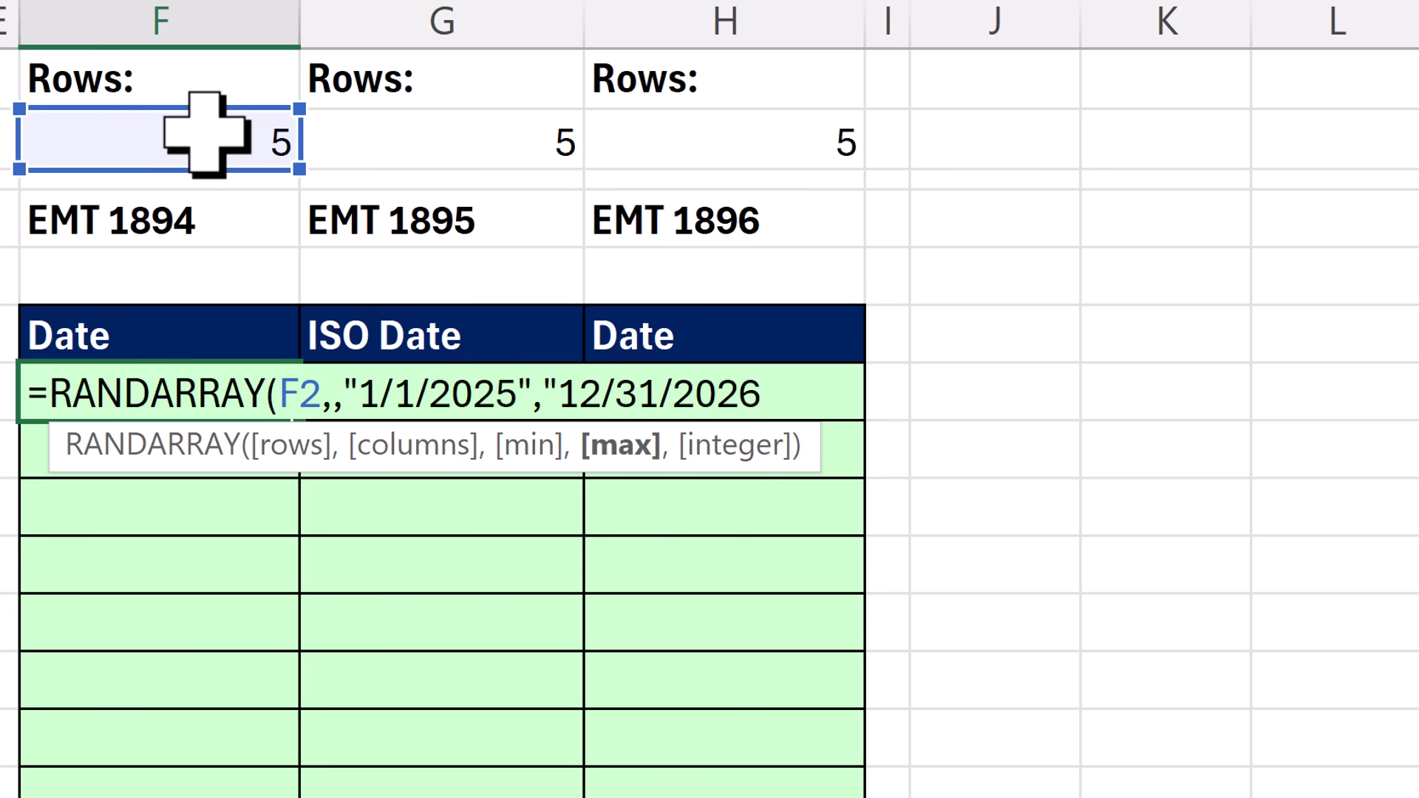
{"action": "type", "text": "\""}
{"action": "left_click", "coordinate": [160, 141]}
{"action": "type", "text": "4"}
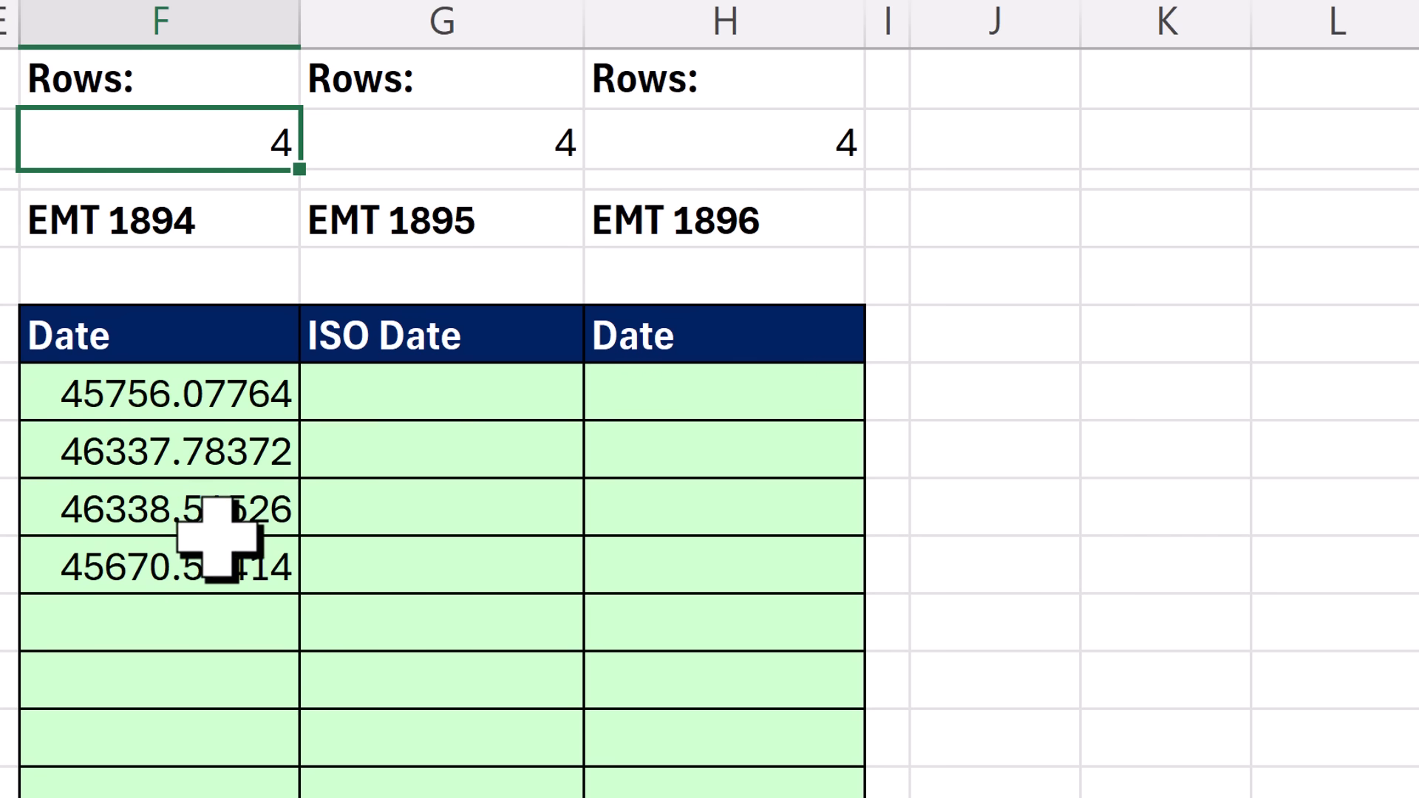
{"action": "mouse_move", "coordinate": [221, 452]}
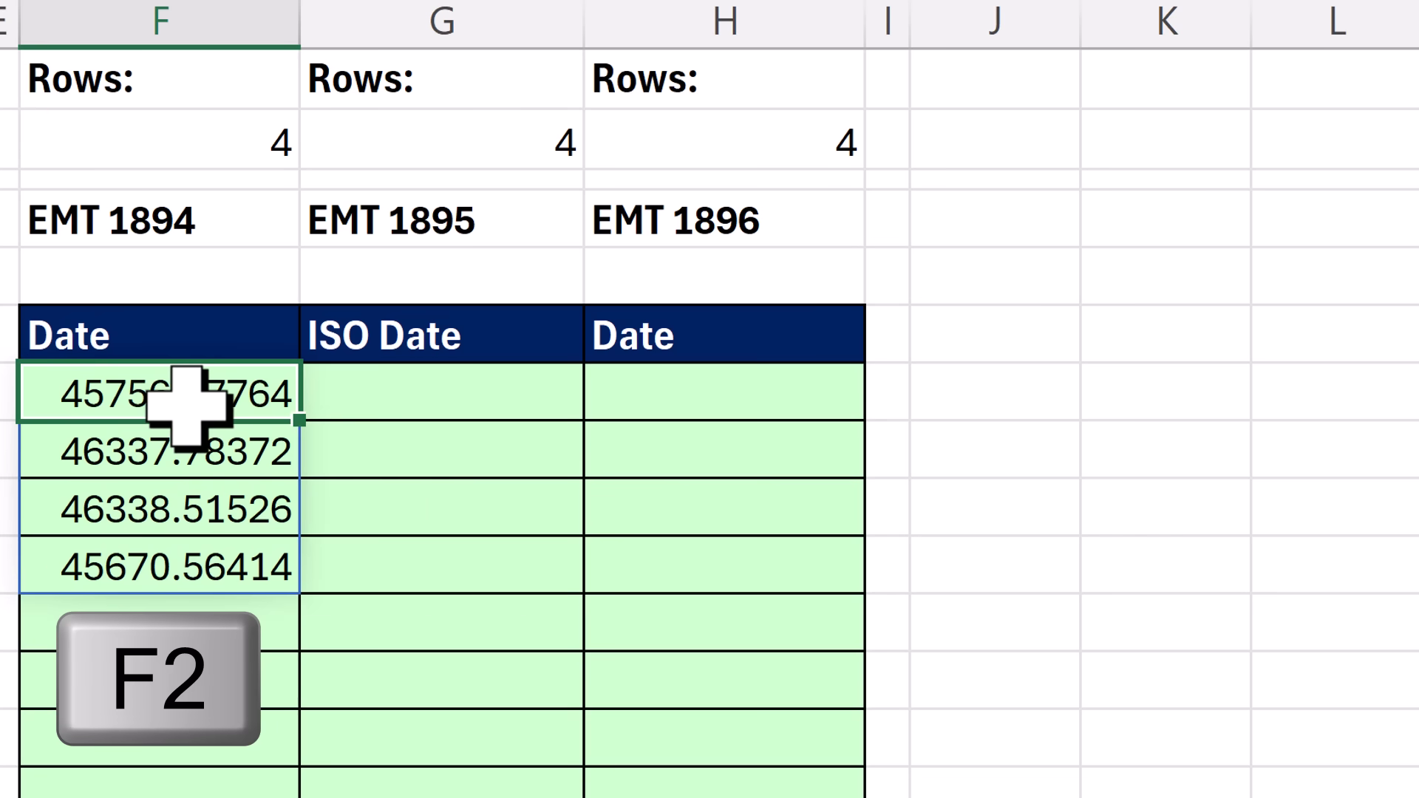
- Edit the F7 RANDARRAY formula to add the integer argument, returning whole serials like 45722
{"action": "key", "text": "f2"}
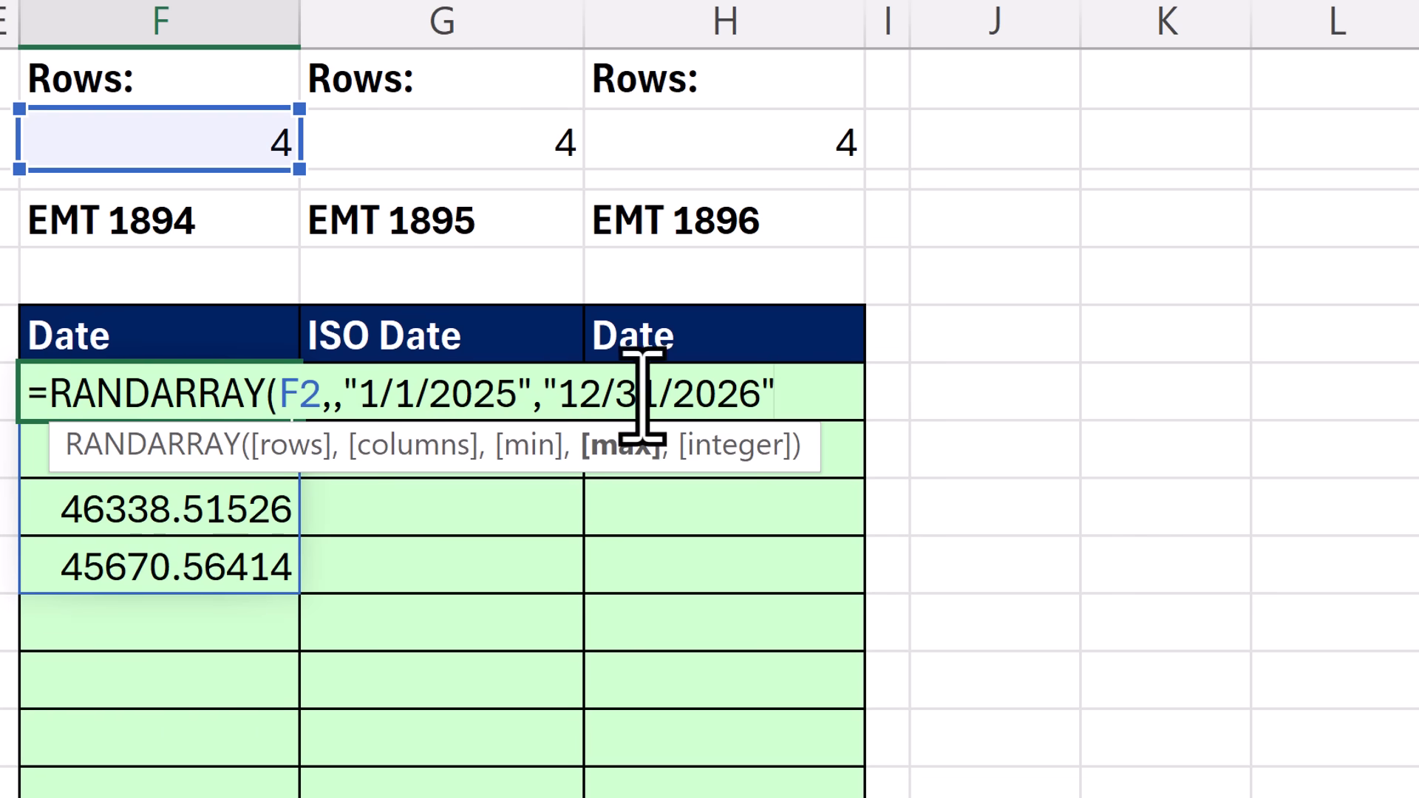
{"action": "type", "text": ",1)"}
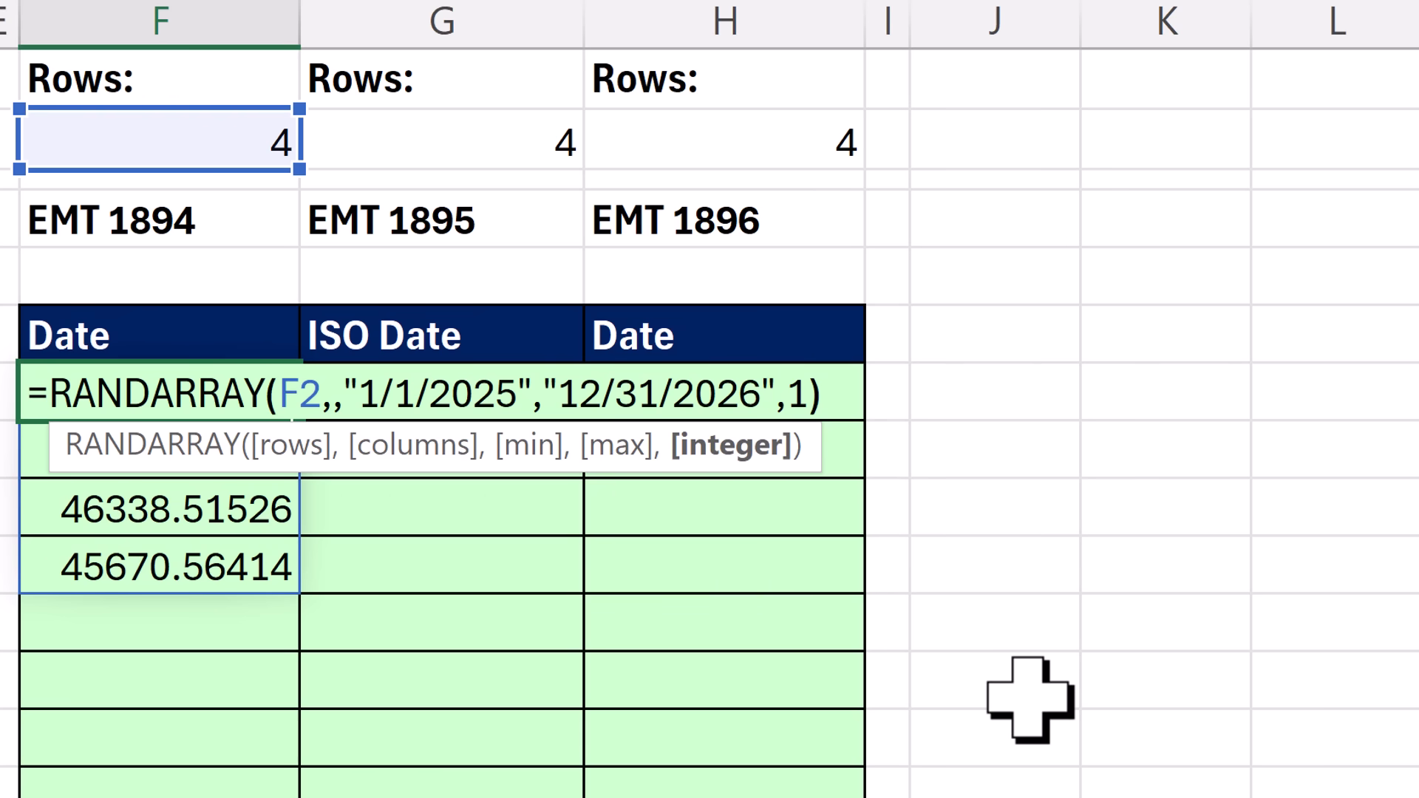
{"action": "key", "text": "Enter"}
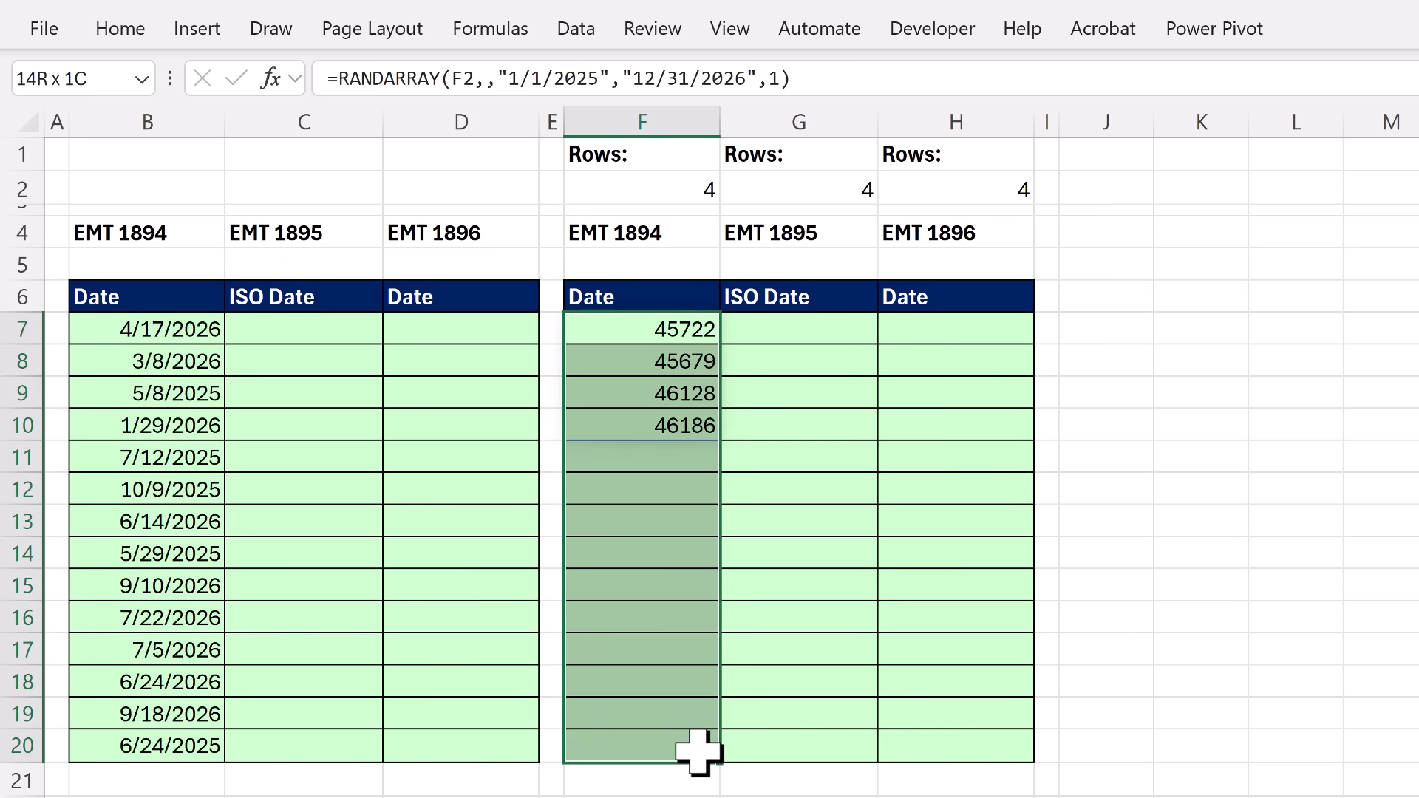
- Format the spilled serials in column F as dates like 3/6/2025, then enter 10 in F2
{"action": "key", "text": "ctrl+1"}
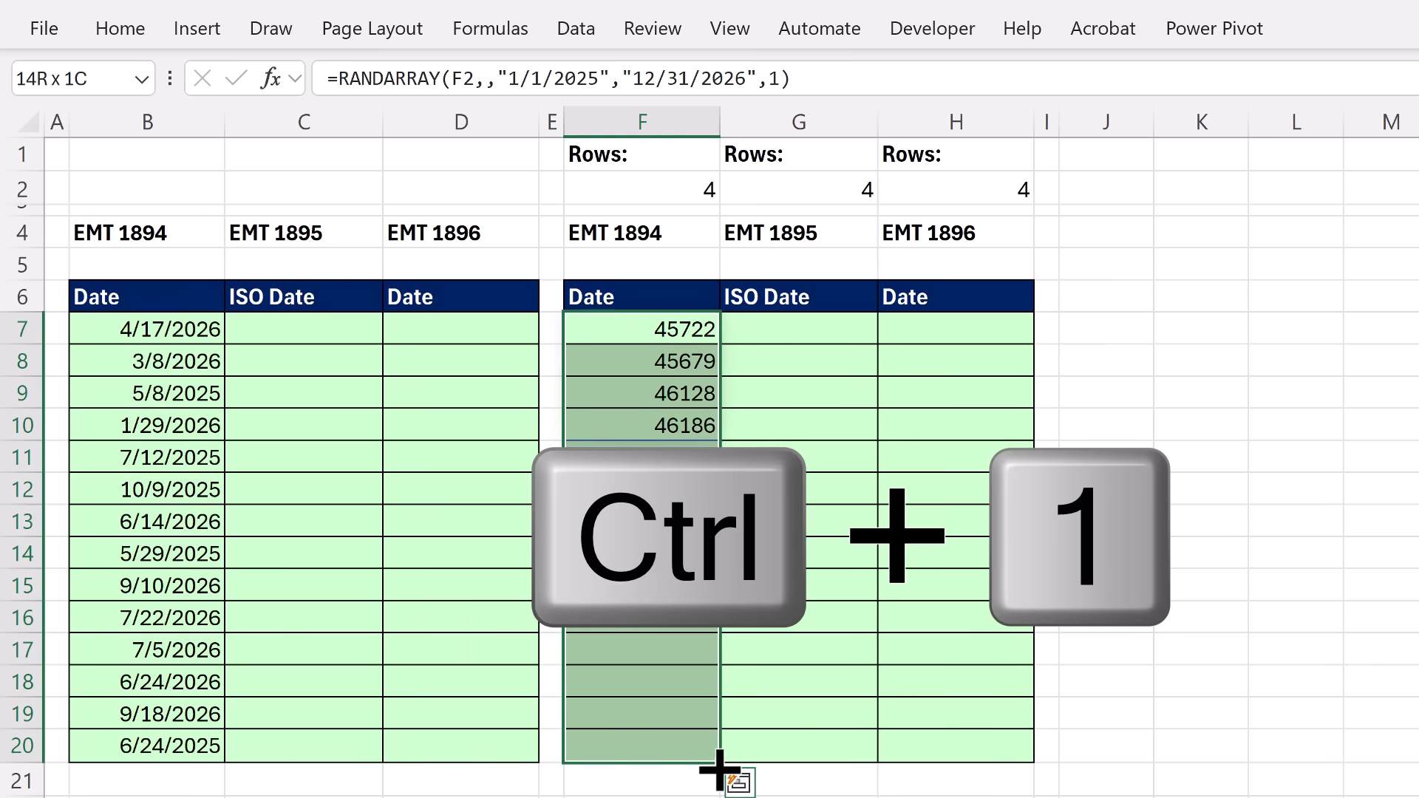
{"action": "key", "text": "ctrl+1"}
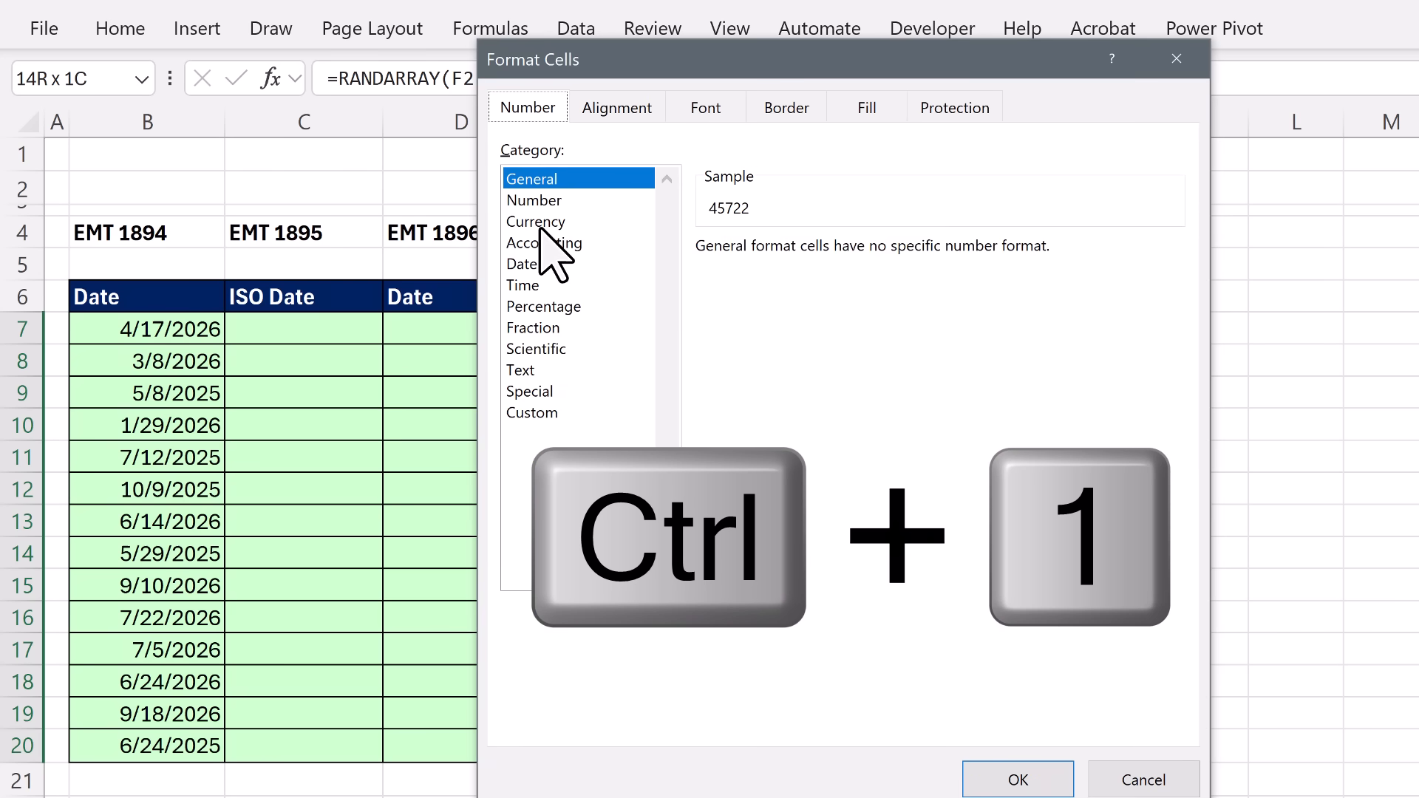
{"action": "left_click", "coordinate": [521, 263]}
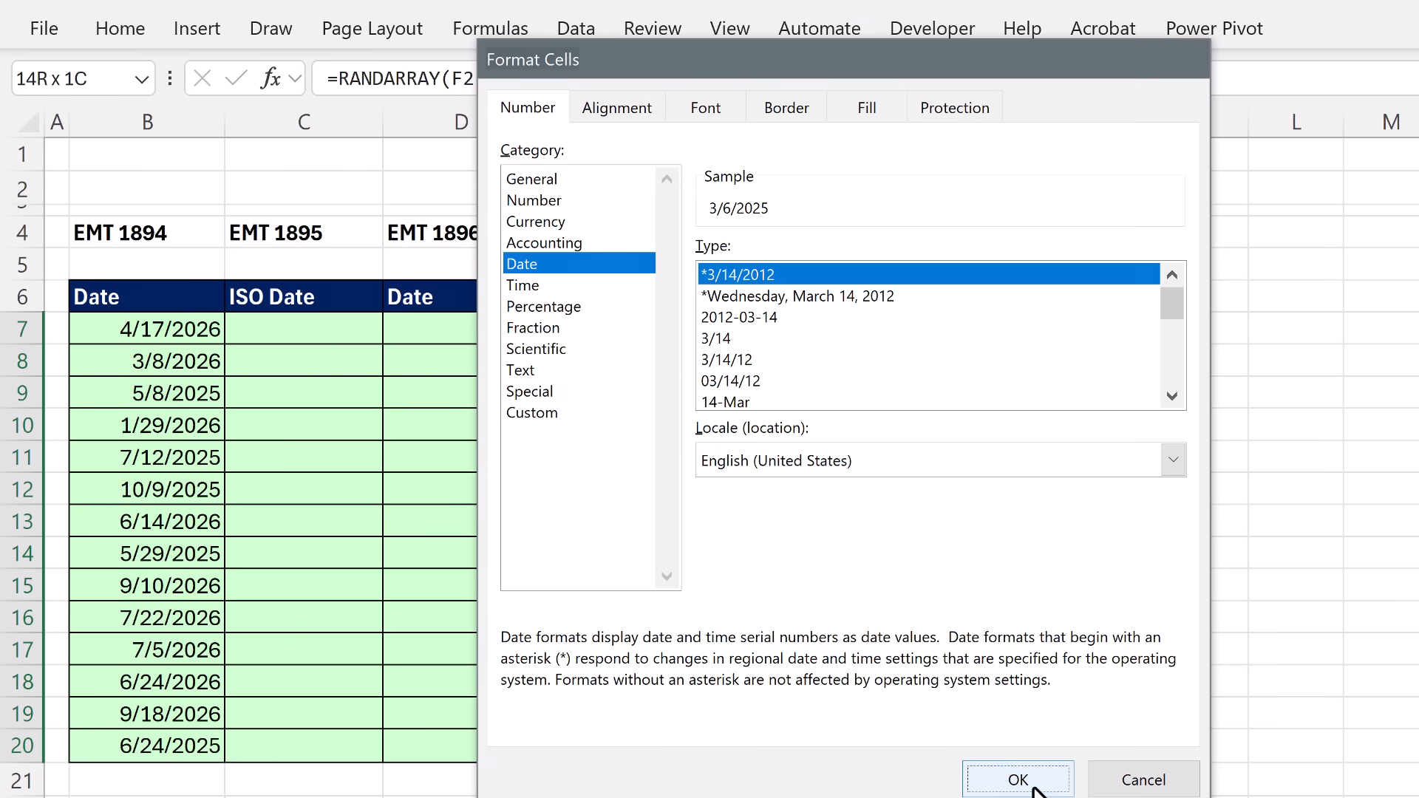
{"action": "left_click", "coordinate": [1018, 779]}
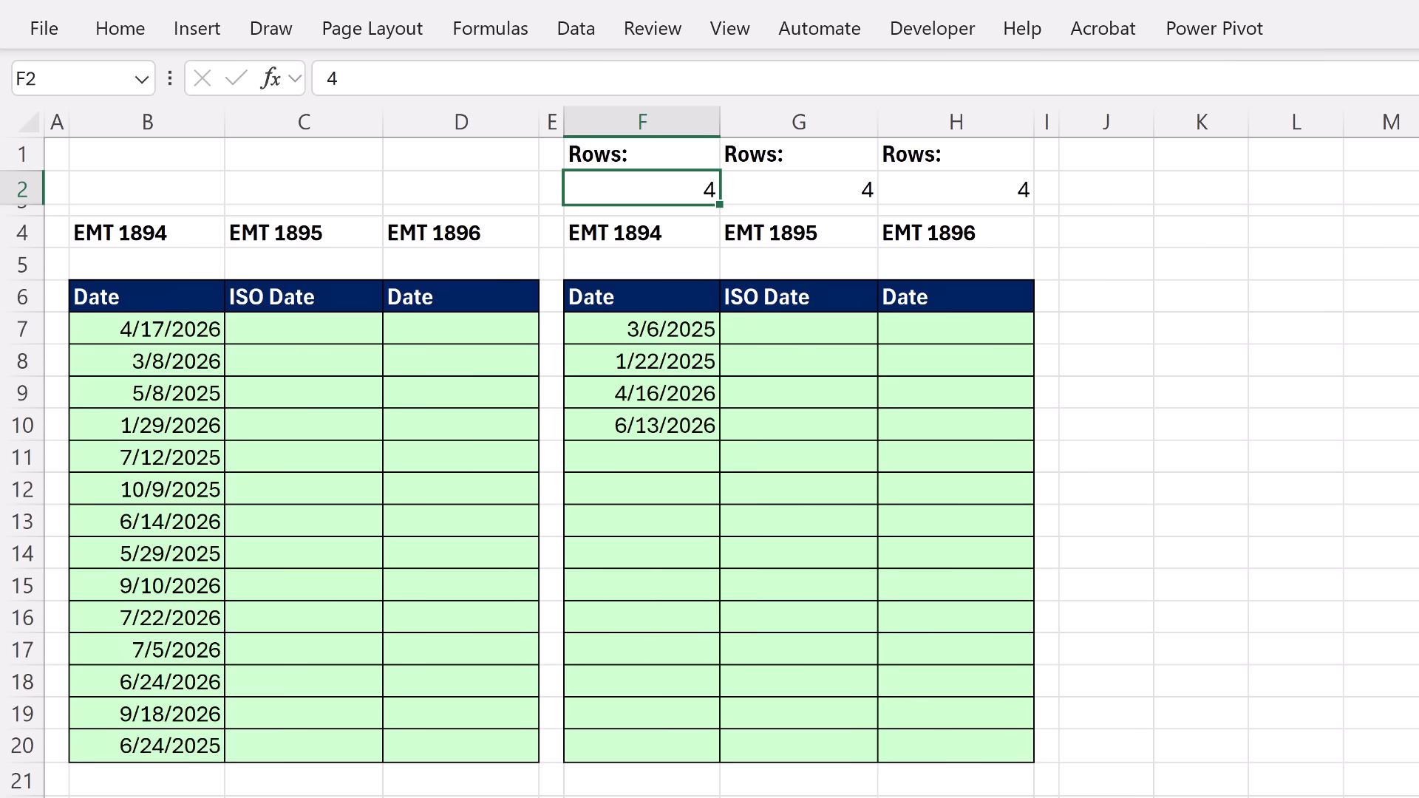
{"action": "type", "text": "10"}
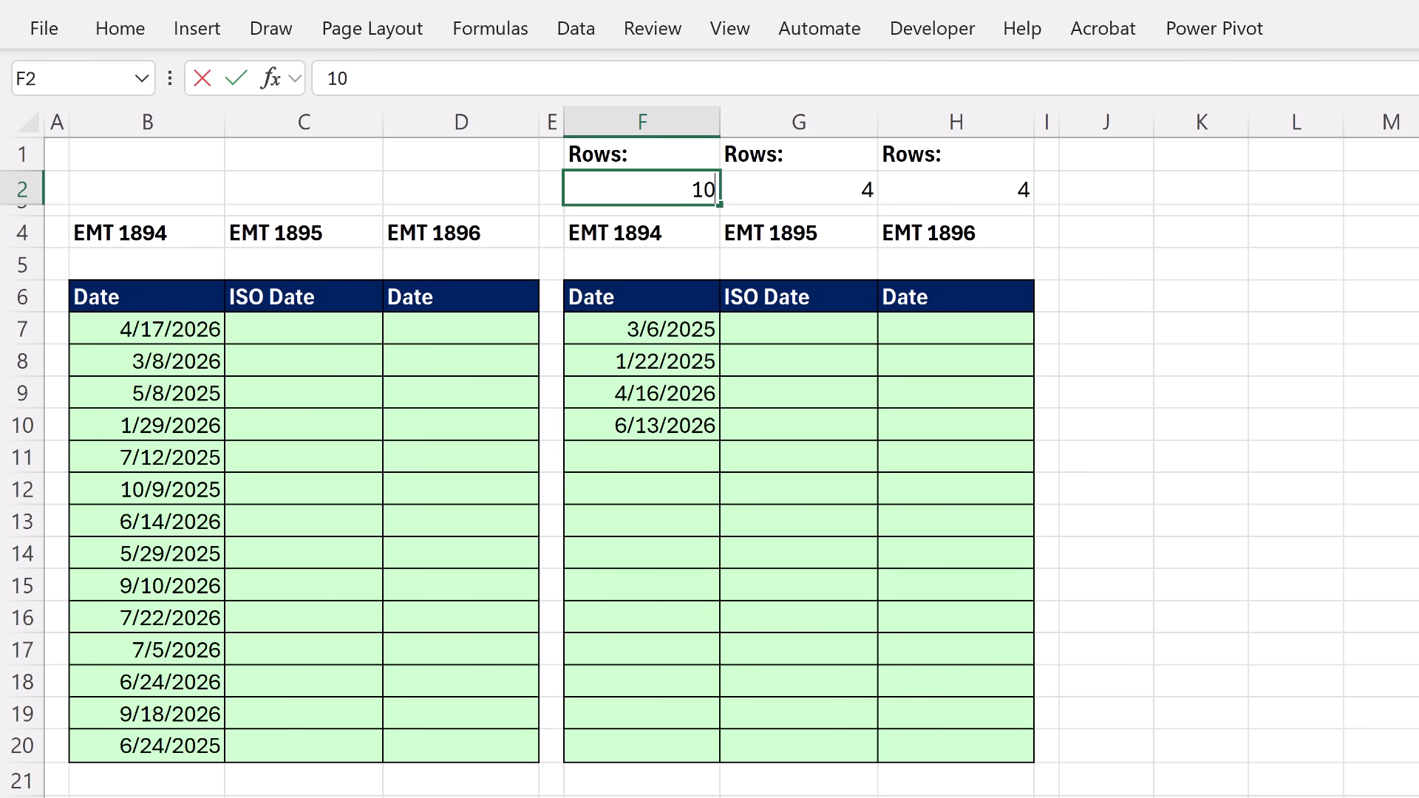